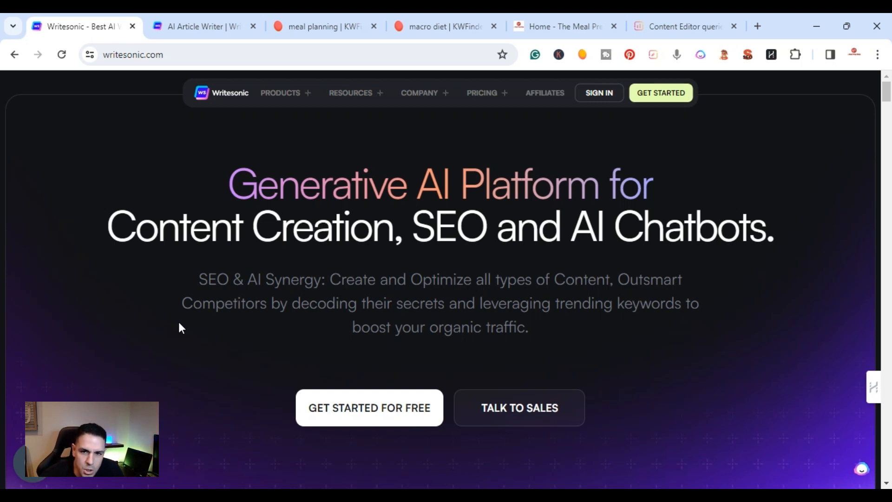
Move between the Writesonic home and AI Article Writer pages to reach the Sonic Editor.
{"action": "left_click", "coordinate": [198, 26]}
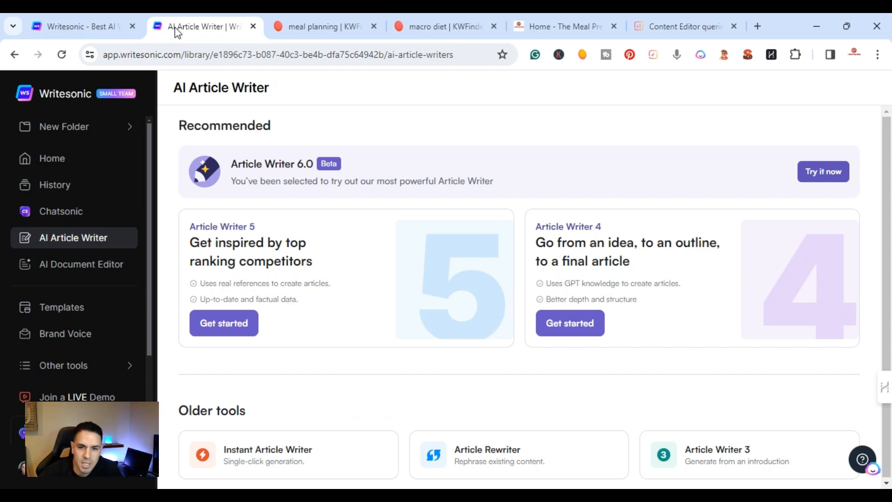
{"action": "left_click", "coordinate": [77, 26]}
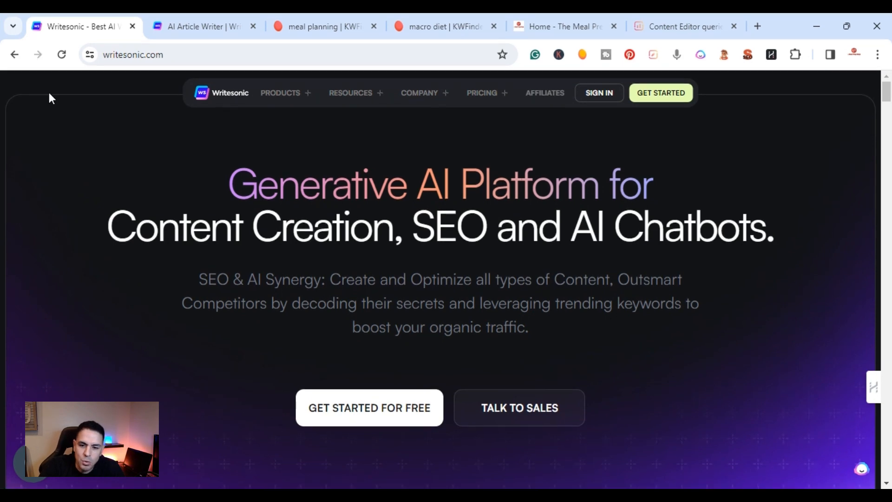
{"action": "mouse_move", "coordinate": [108, 222]}
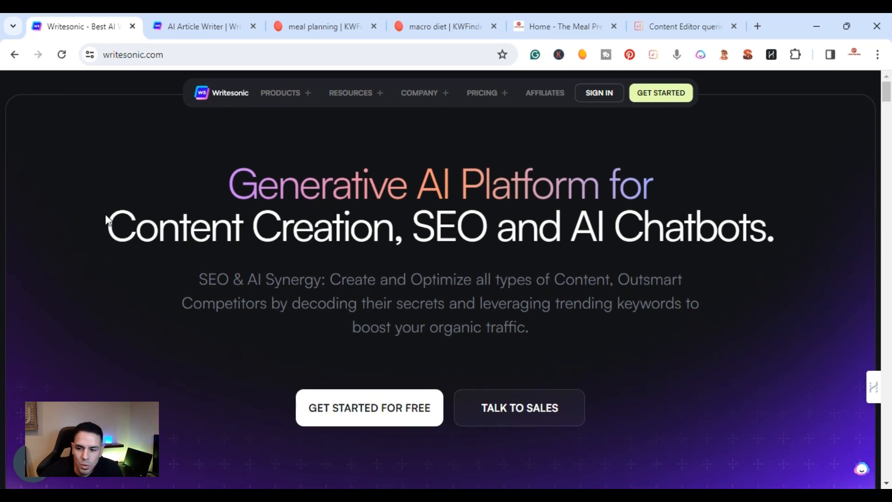
{"action": "left_click", "coordinate": [202, 26]}
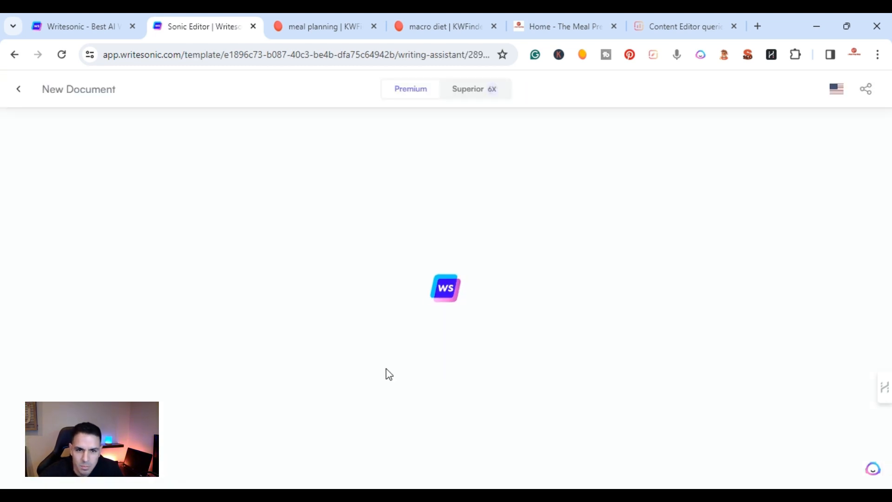
Check the keyword research, then enter 'macro meal planner' as the Article Writer 6 topic.
{"action": "left_click", "coordinate": [322, 26]}
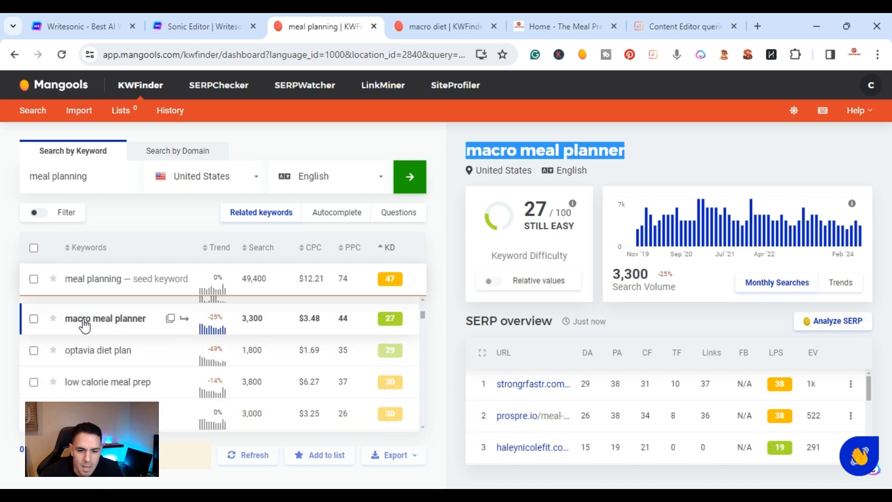
{"action": "left_click", "coordinate": [201, 26]}
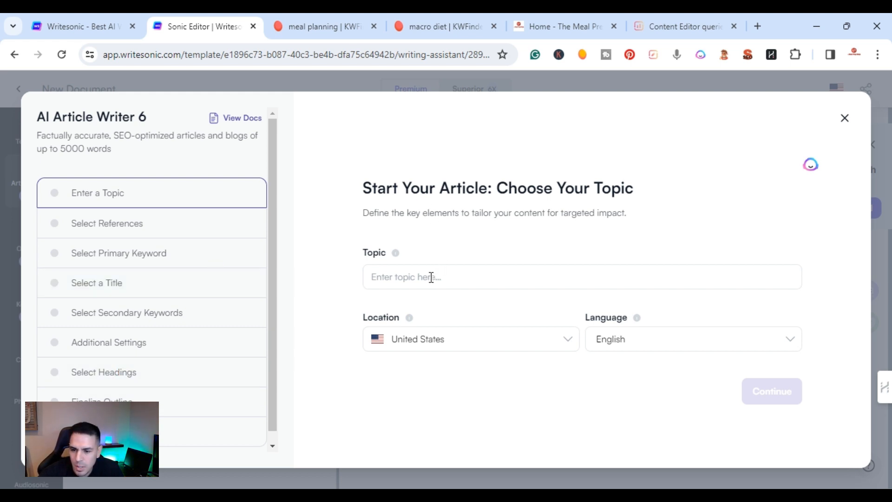
{"action": "type", "text": "macro meal planner"}
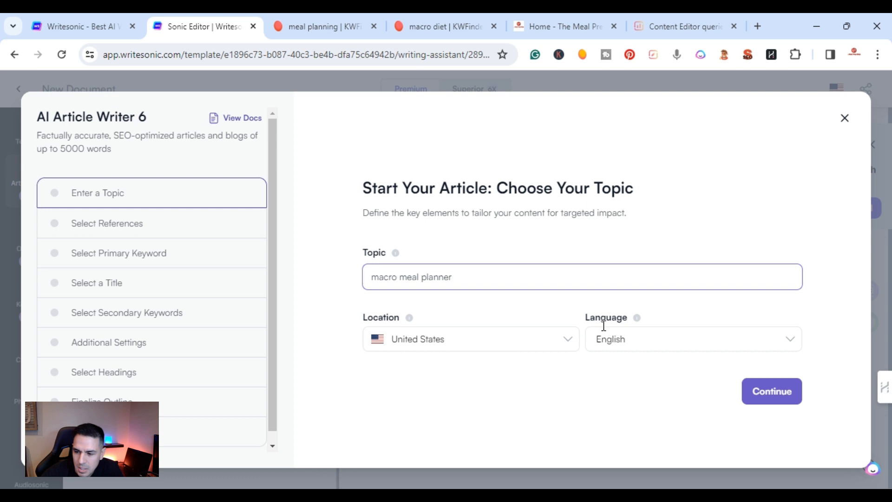
Confirm the topic, tick references including the Strongr Fastr page, and continue to keywords.
{"action": "left_click", "coordinate": [771, 391]}
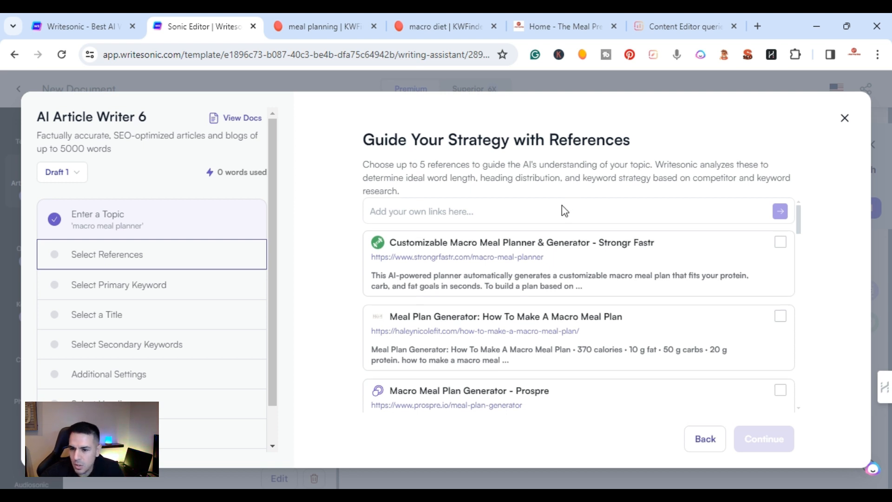
{"action": "scroll", "scroll_direction": "down", "scroll_amount": 3}
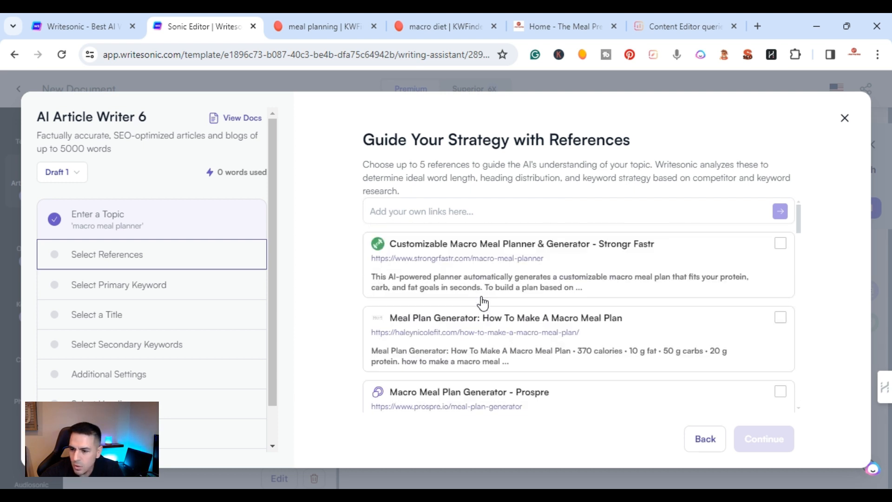
{"action": "mouse_move", "coordinate": [434, 175]}
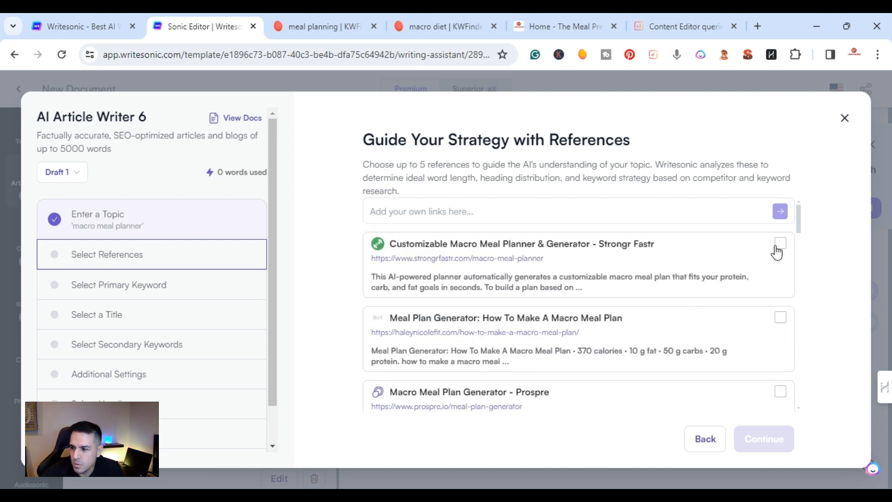
{"action": "left_click", "coordinate": [779, 243]}
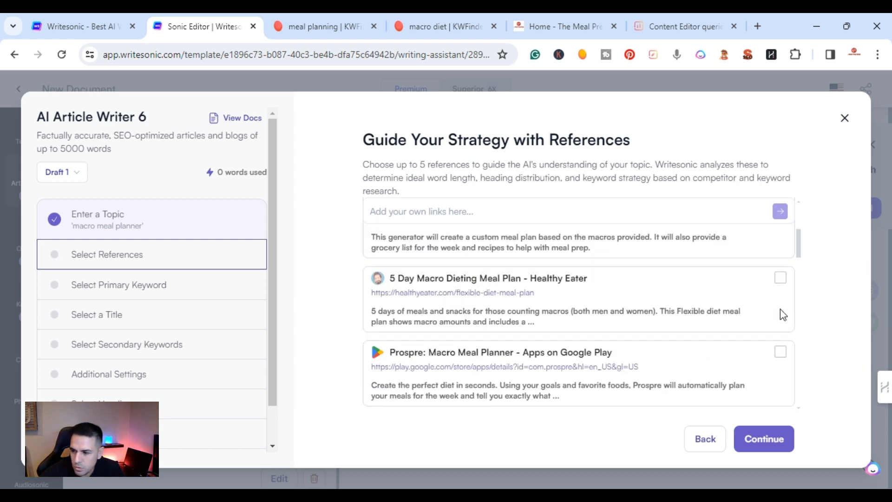
{"action": "scroll", "scroll_direction": "down", "scroll_amount": 3}
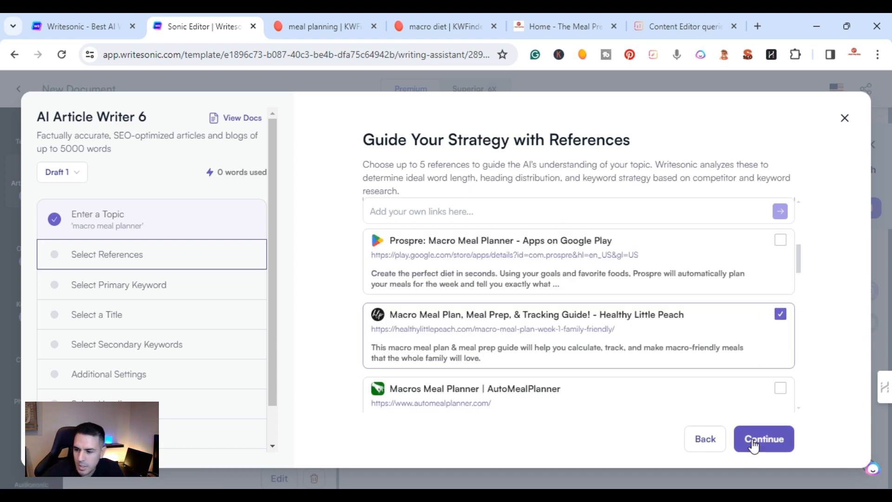
{"action": "left_click", "coordinate": [764, 439]}
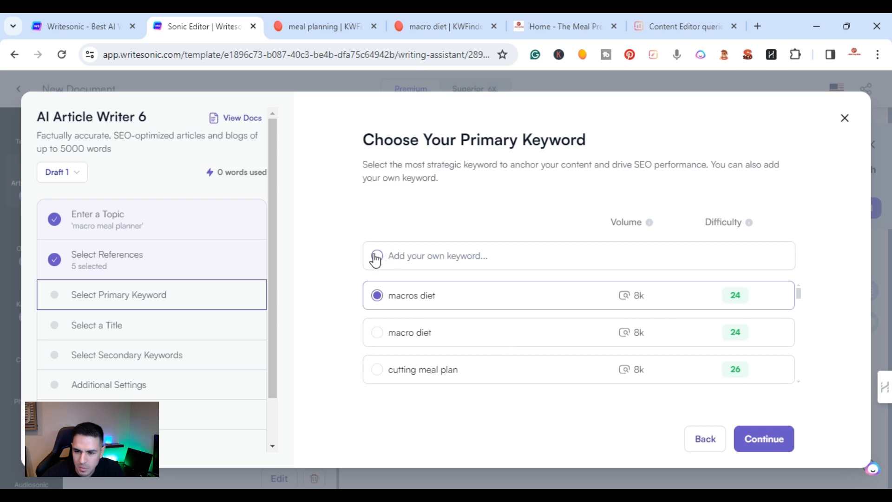
Add 'macro meal planner' as a custom primary keyword, select it and continue.
{"action": "left_click", "coordinate": [437, 256]}
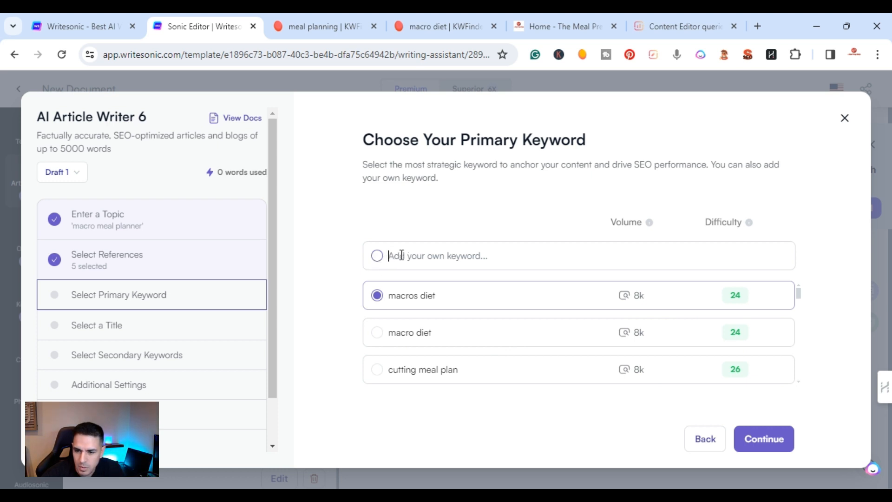
{"action": "type", "text": "macro meal planner"}
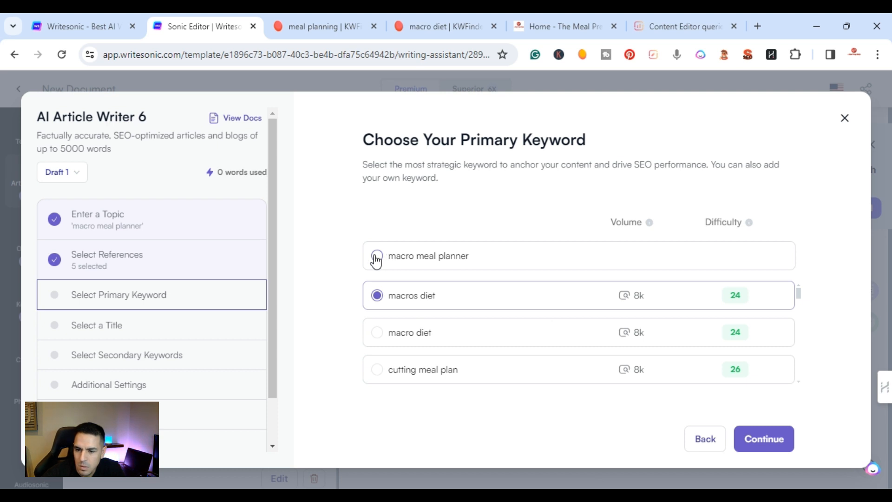
{"action": "left_click", "coordinate": [376, 255]}
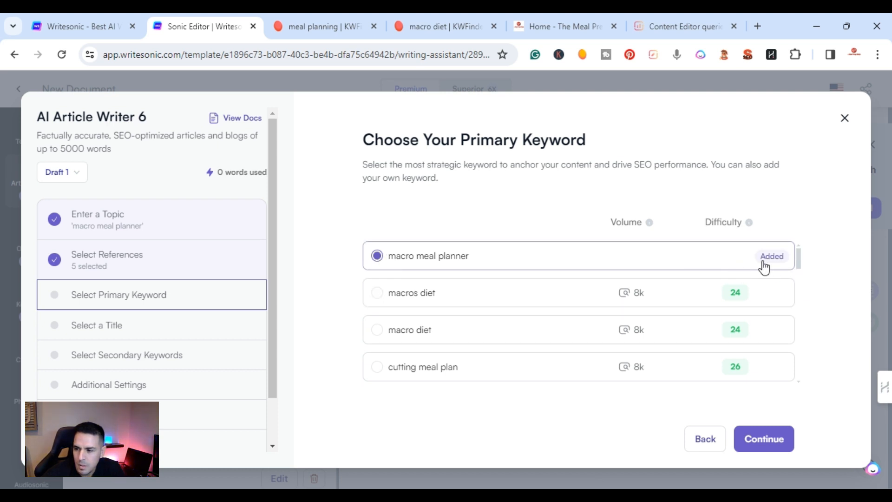
{"action": "mouse_move", "coordinate": [613, 269]}
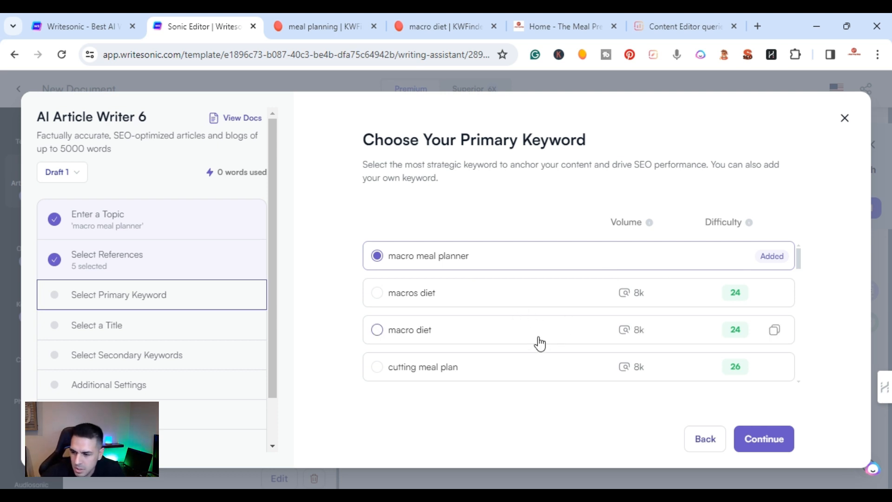
{"action": "scroll", "scroll_direction": "down", "scroll_amount": 3}
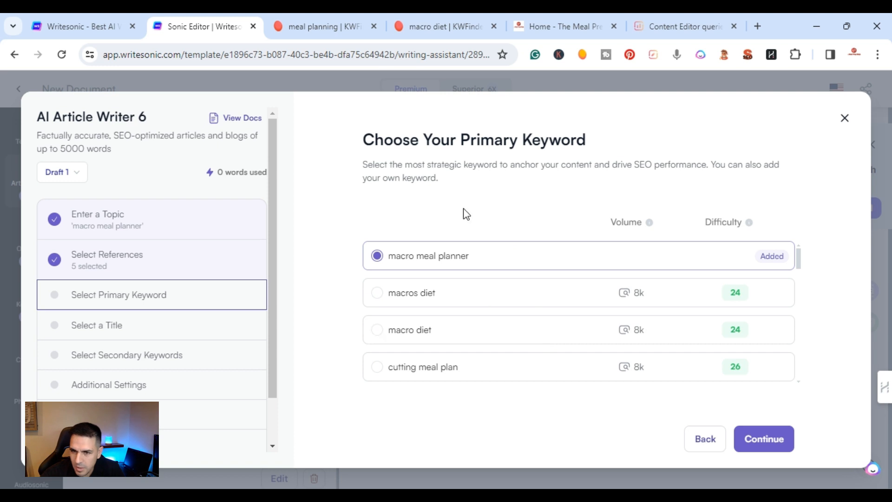
{"action": "mouse_move", "coordinate": [764, 438]}
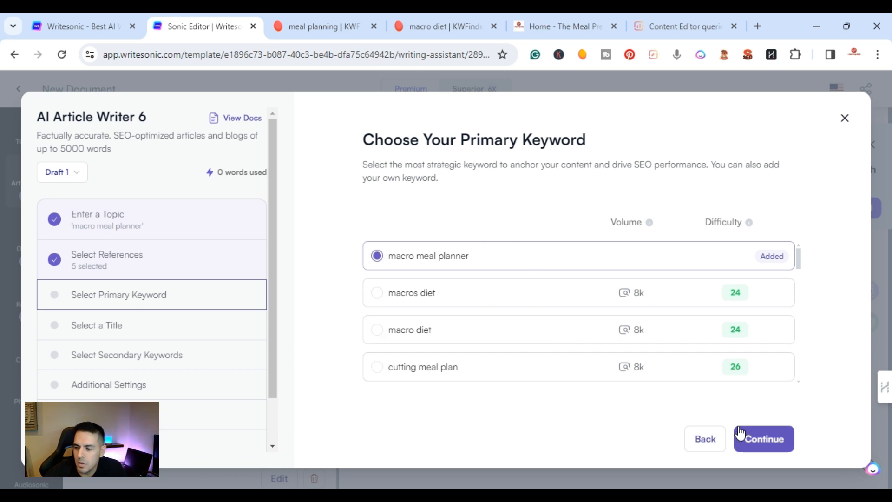
{"action": "left_click", "coordinate": [764, 438]}
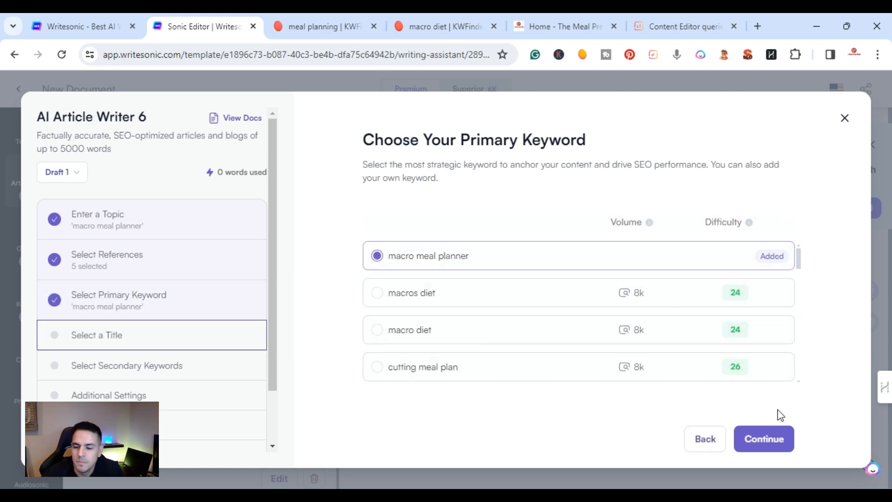
Select the title 'Unlocking the Power of Macro Meal Planner' and continue.
{"action": "left_click", "coordinate": [764, 438]}
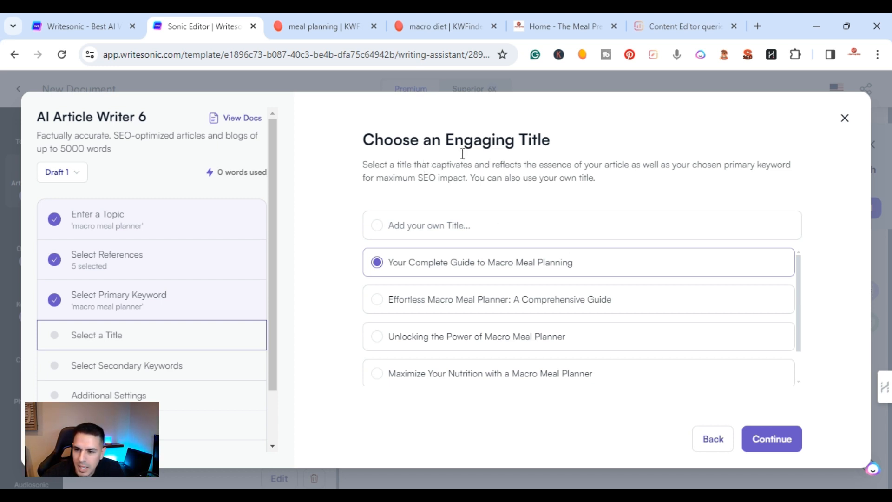
{"action": "mouse_move", "coordinate": [555, 285]}
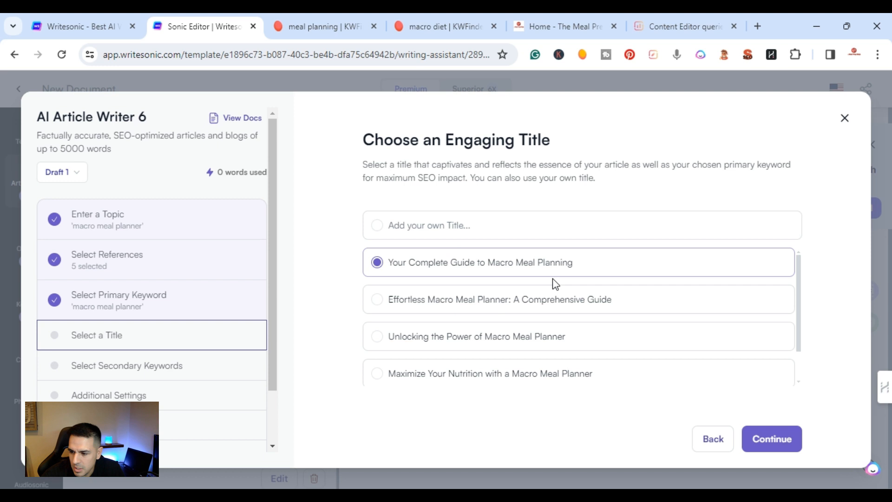
{"action": "mouse_move", "coordinate": [415, 330]}
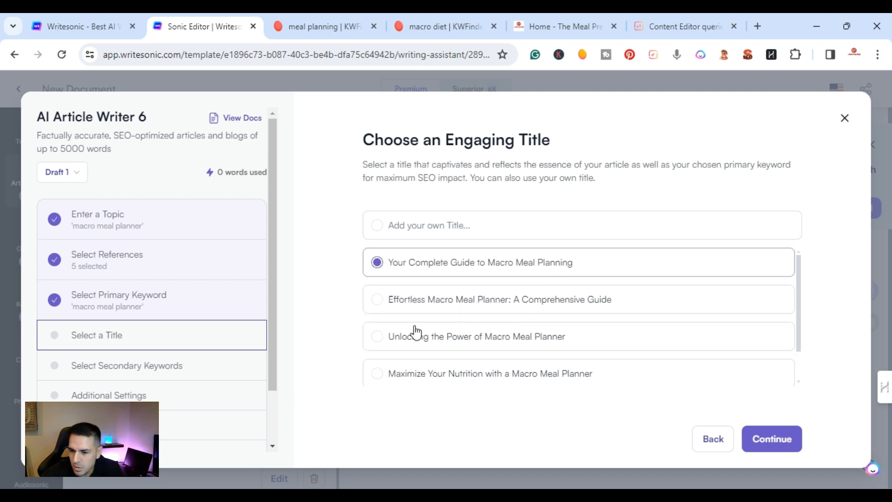
{"action": "mouse_move", "coordinate": [501, 276]}
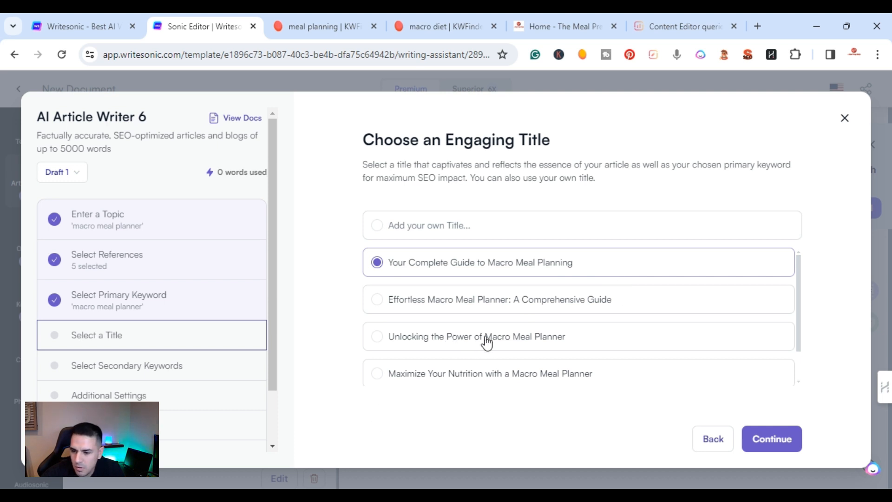
{"action": "left_click", "coordinate": [376, 336]}
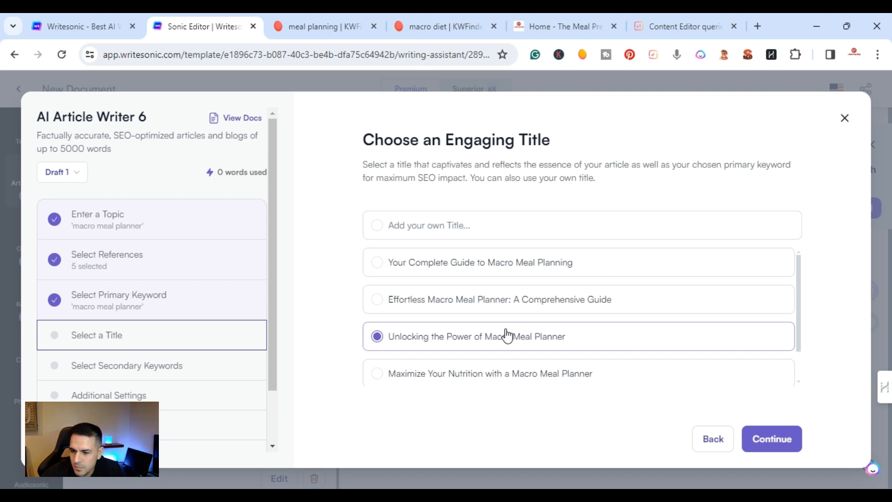
{"action": "mouse_move", "coordinate": [726, 368]}
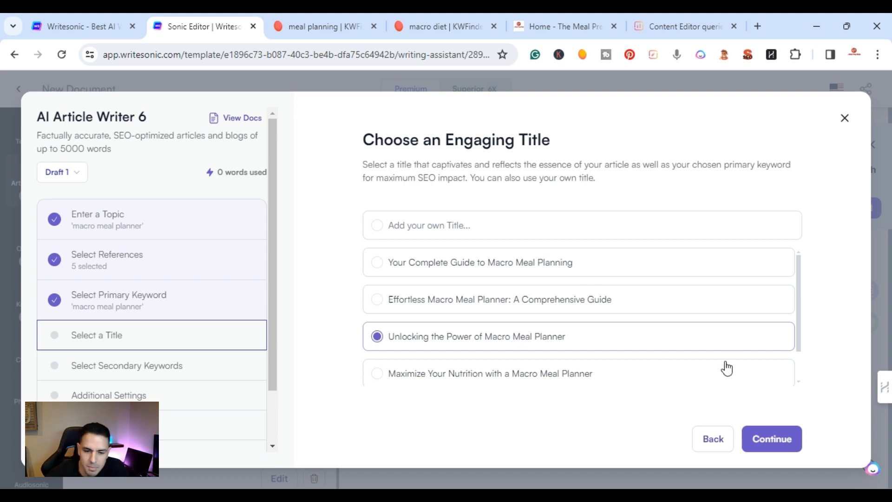
{"action": "left_click", "coordinate": [771, 438]}
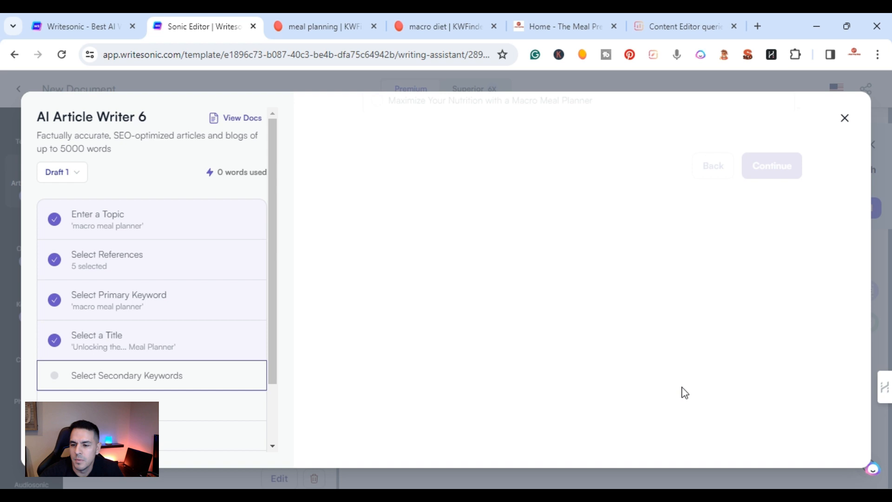
Tick 'macro calculator' as the secondary keyword and continue to content settings.
{"action": "left_click", "coordinate": [771, 165]}
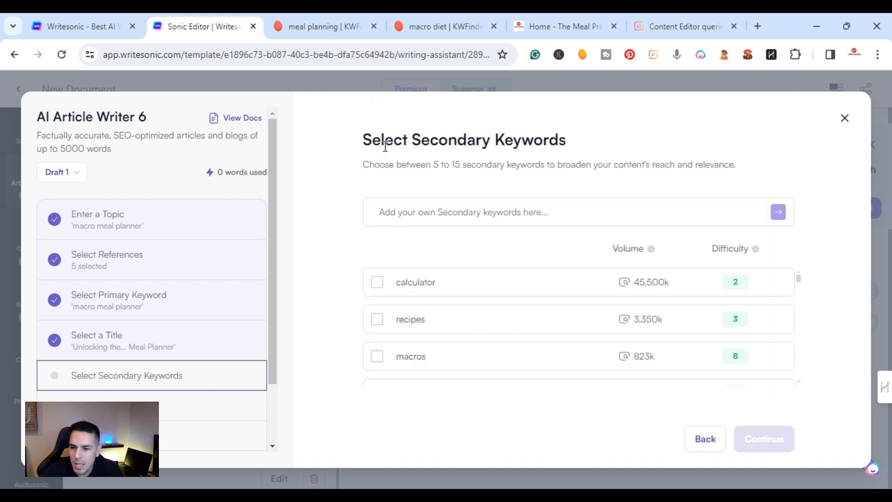
{"action": "mouse_move", "coordinate": [535, 340]}
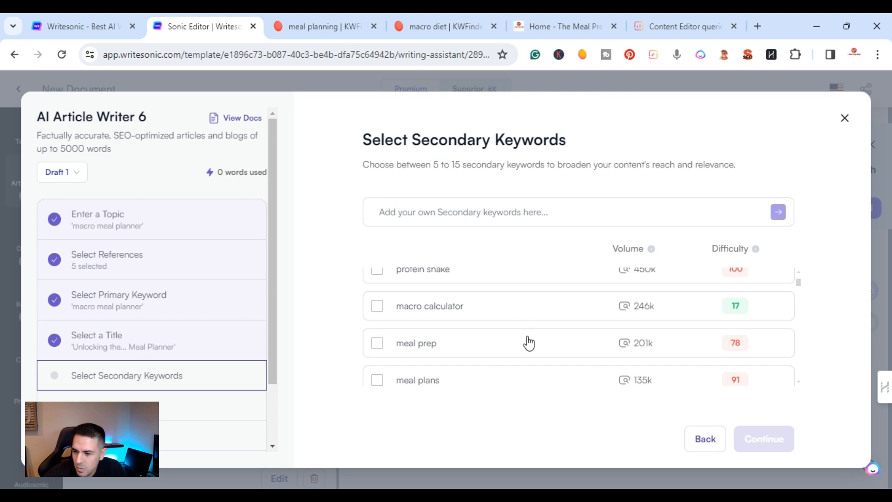
{"action": "mouse_move", "coordinate": [426, 313]}
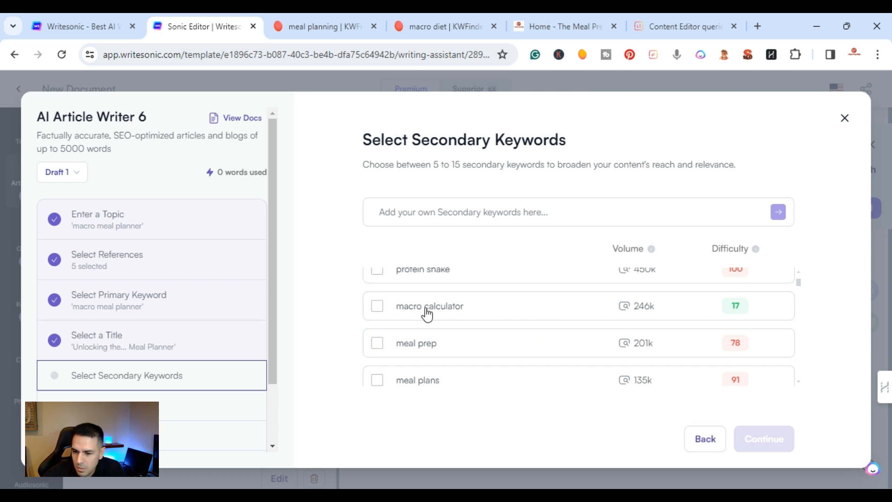
{"action": "left_click", "coordinate": [377, 306]}
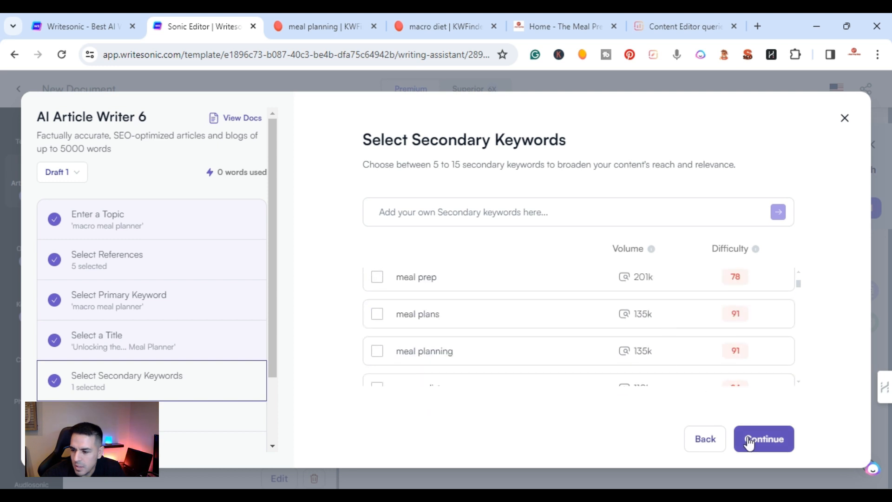
{"action": "left_click", "coordinate": [764, 438]}
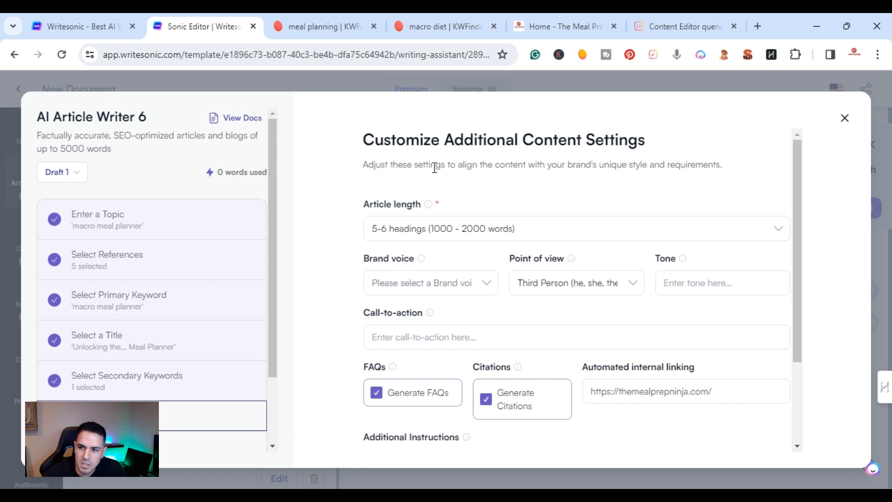
{"action": "mouse_move", "coordinate": [413, 264]}
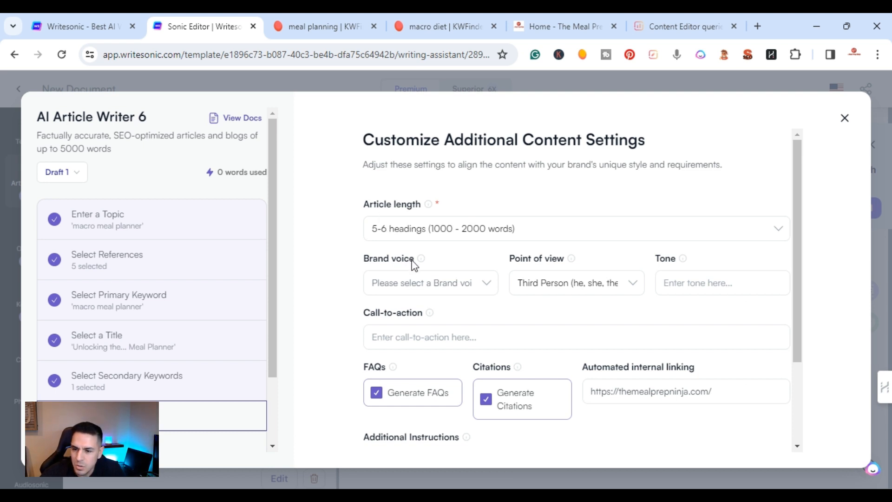
{"action": "mouse_move", "coordinate": [379, 209]}
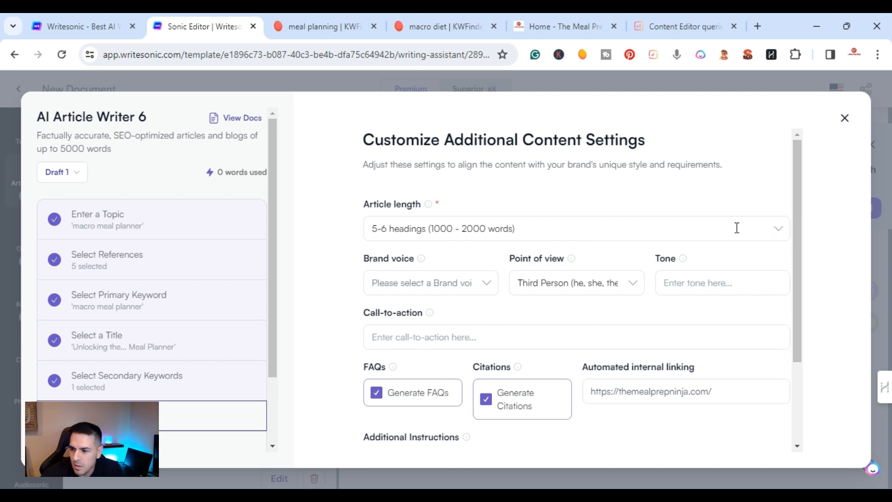
Apply the Jim The Meal Prep Ninja brand voice and First Person Singular point of view.
{"action": "scroll", "scroll_direction": "down", "scroll_amount": 3}
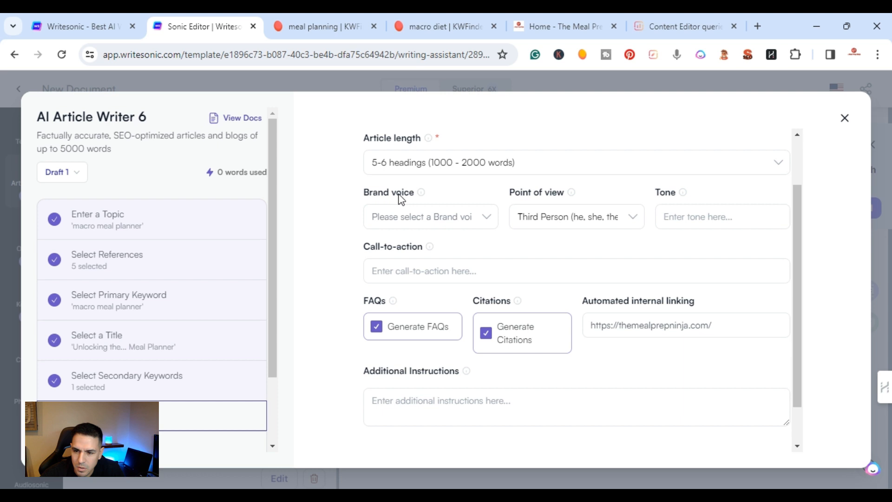
{"action": "left_click", "coordinate": [430, 217]}
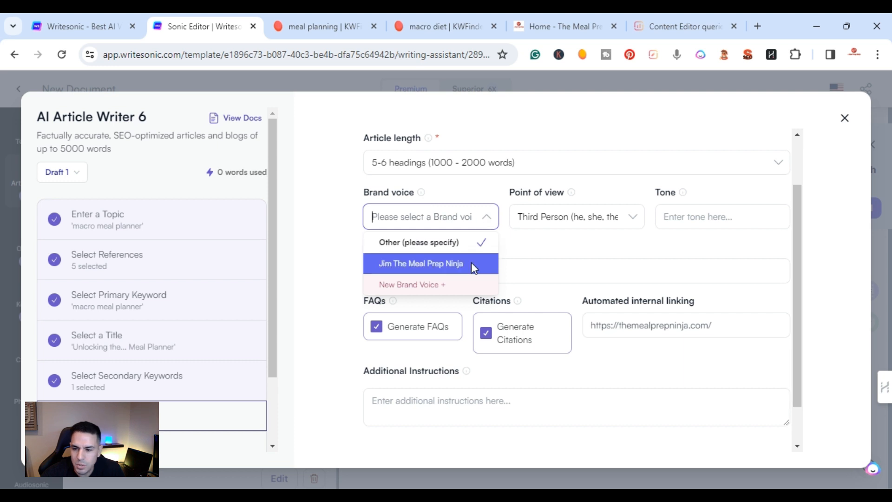
{"action": "left_click", "coordinate": [420, 263]}
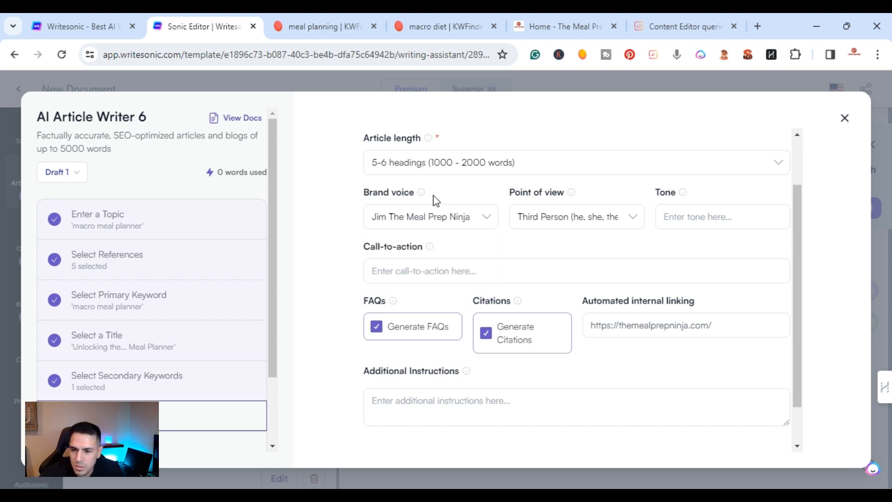
{"action": "mouse_move", "coordinate": [513, 202]}
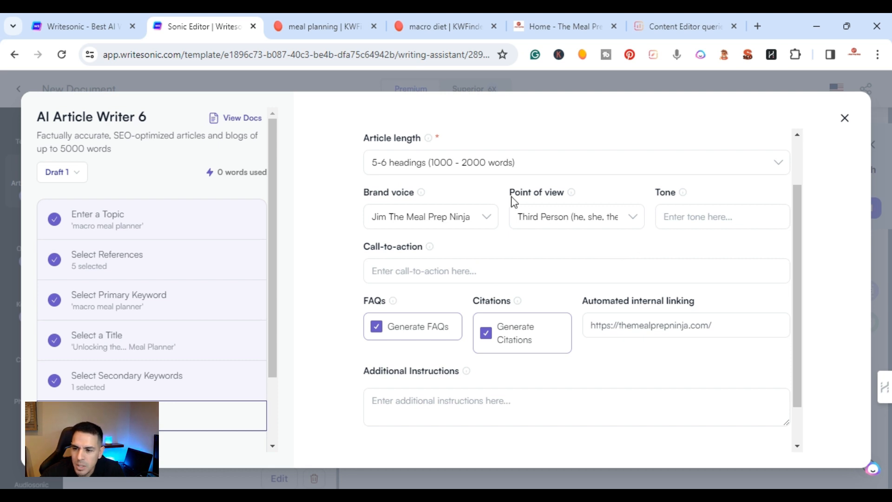
{"action": "left_click", "coordinate": [571, 216]}
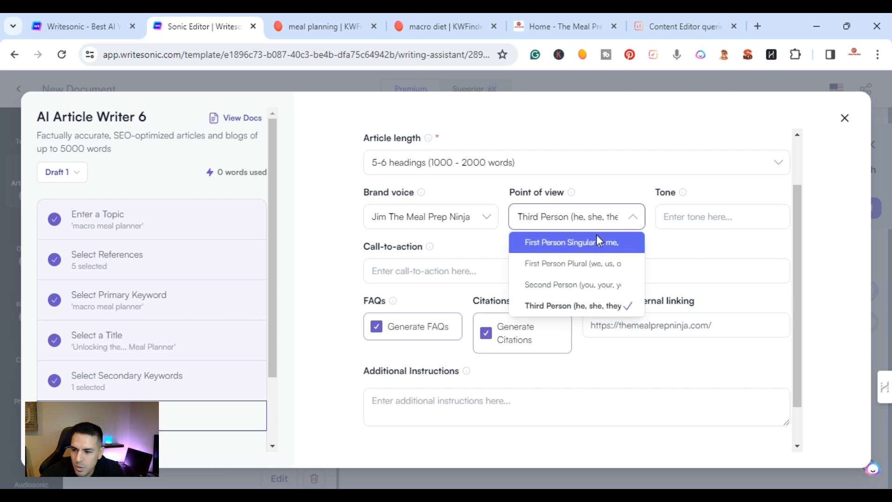
{"action": "left_click", "coordinate": [570, 242]}
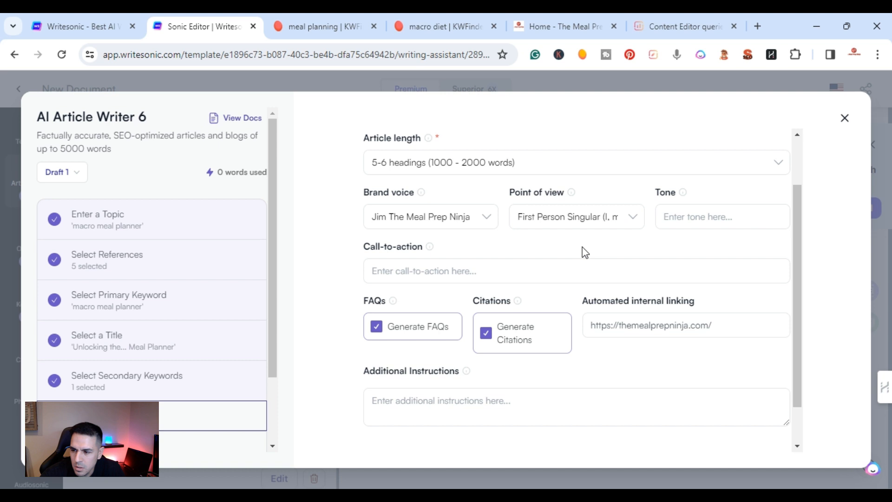
Enter an 'informational' tone, re-enable citations and submit the content settings.
{"action": "left_click", "coordinate": [722, 217]}
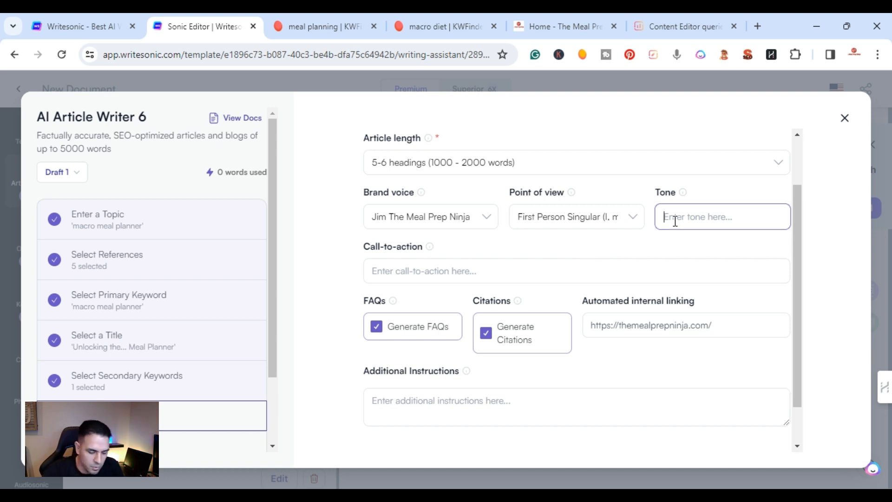
{"action": "type", "text": "informational"}
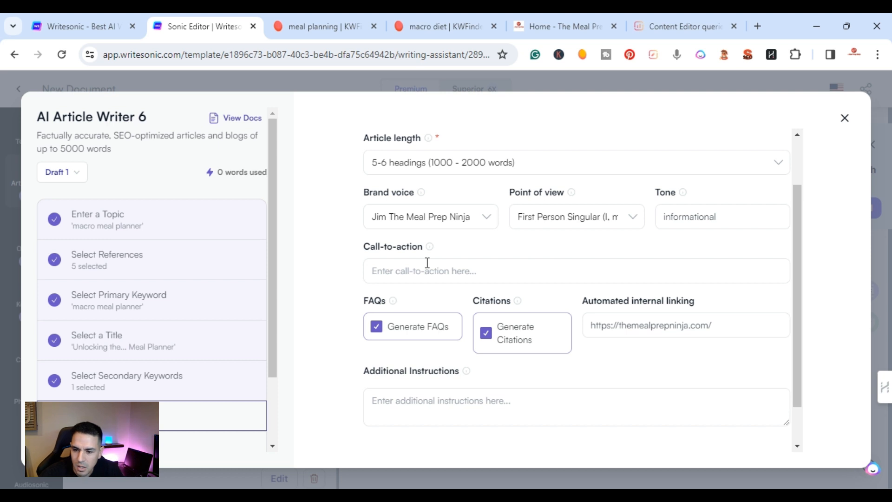
{"action": "mouse_move", "coordinate": [487, 270]}
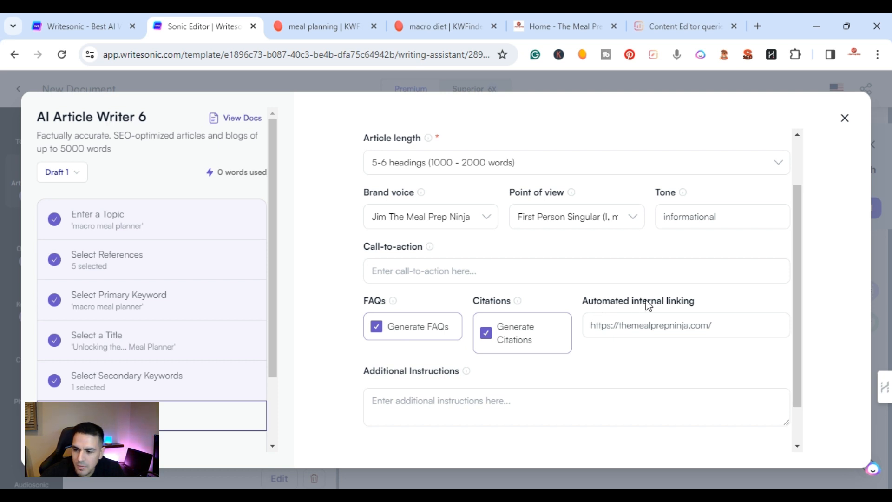
{"action": "mouse_move", "coordinate": [606, 243]}
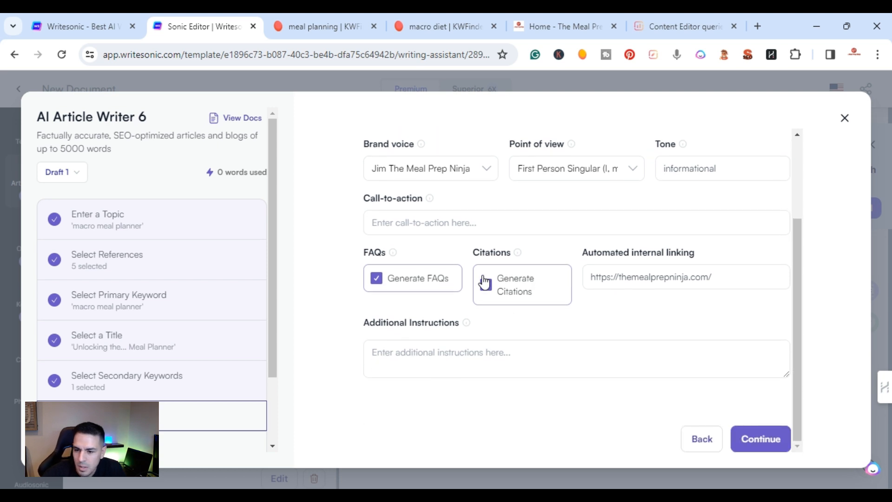
{"action": "left_click", "coordinate": [485, 284]}
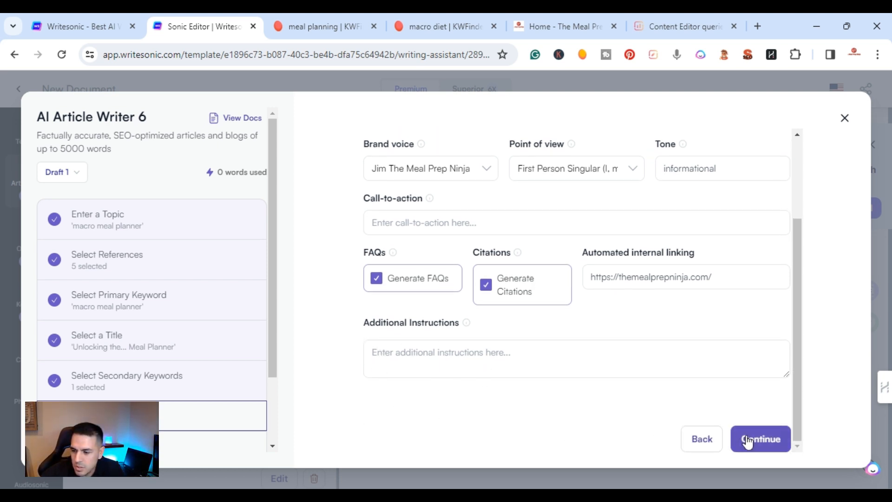
{"action": "left_click", "coordinate": [761, 438]}
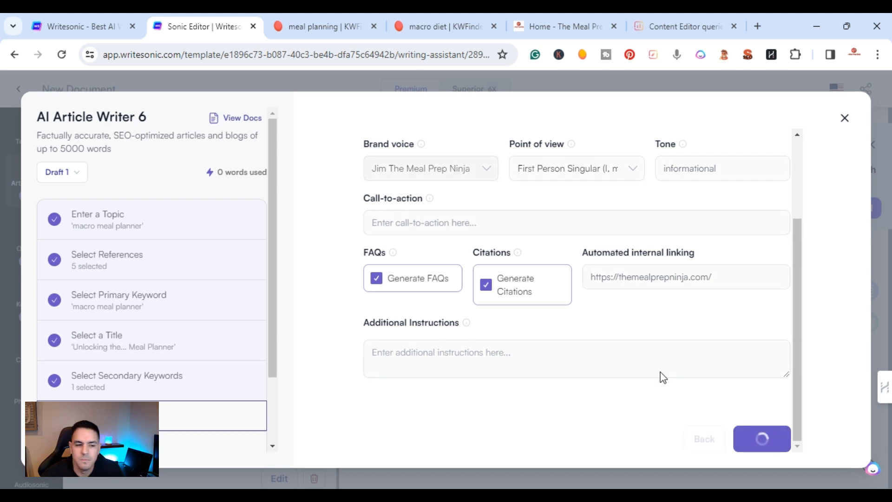
Select the first outline starting with 'Understanding Macros: The Basics' and continue.
{"action": "left_click", "coordinate": [761, 438]}
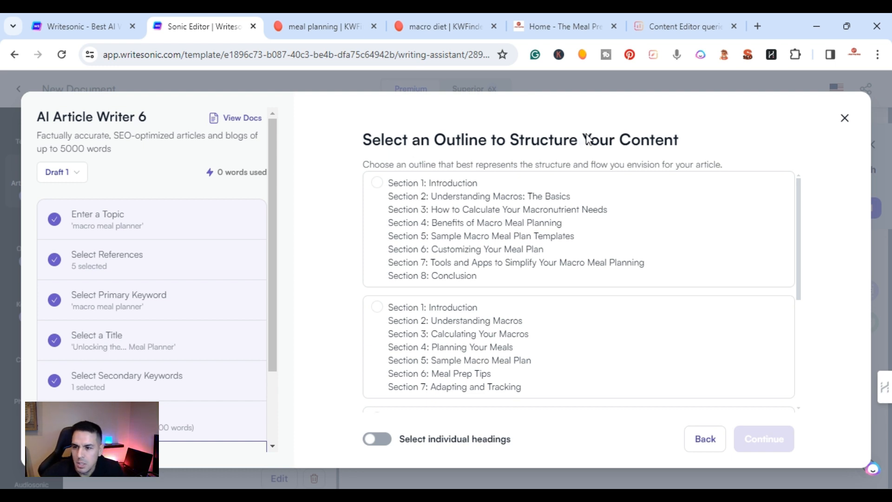
{"action": "mouse_move", "coordinate": [354, 250]}
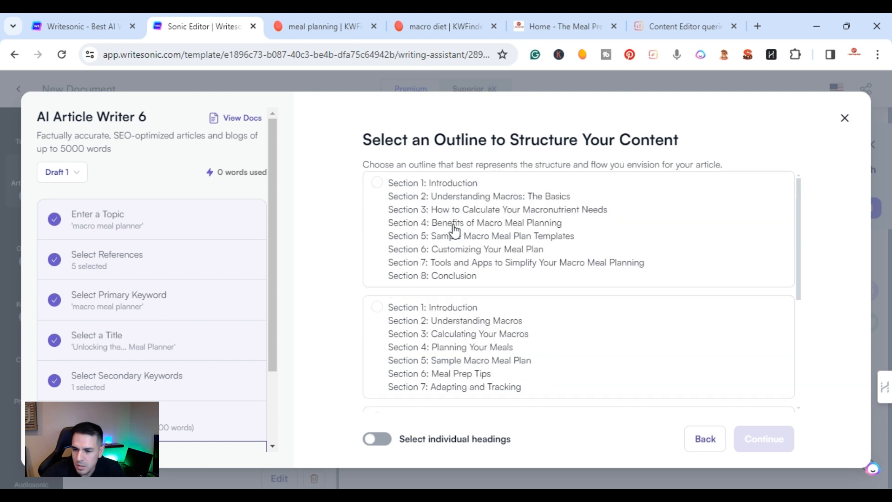
{"action": "scroll", "scroll_direction": "down", "scroll_amount": 3}
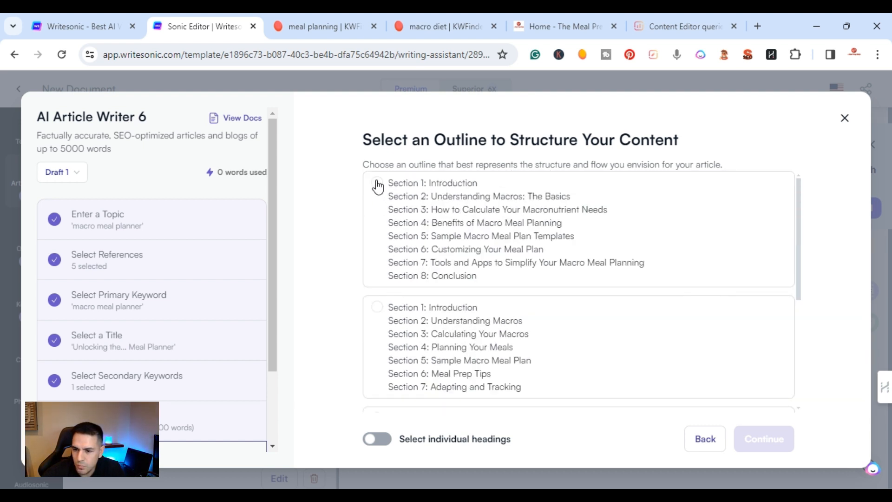
{"action": "left_click", "coordinate": [376, 183]}
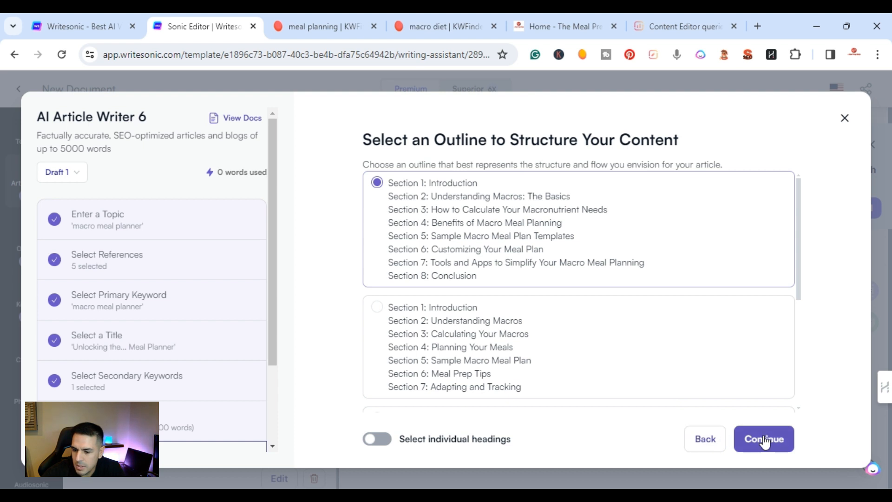
{"action": "scroll", "scroll_direction": "down", "scroll_amount": 3}
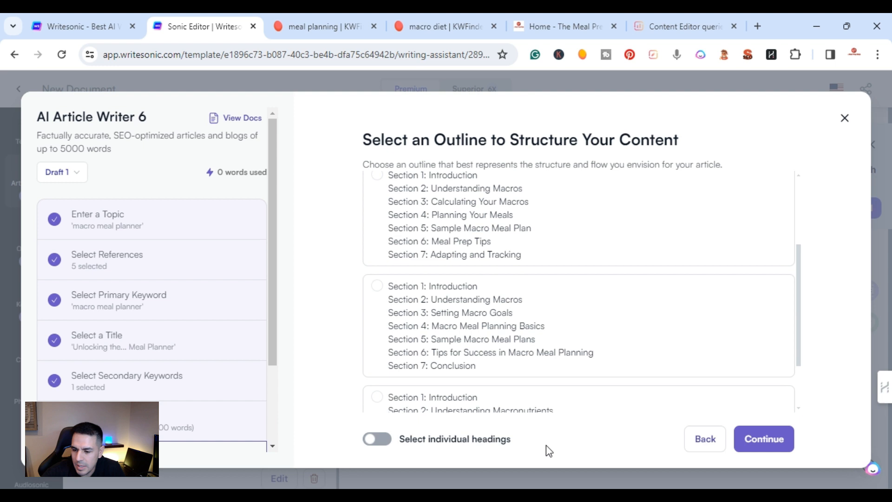
{"action": "mouse_move", "coordinate": [550, 284]}
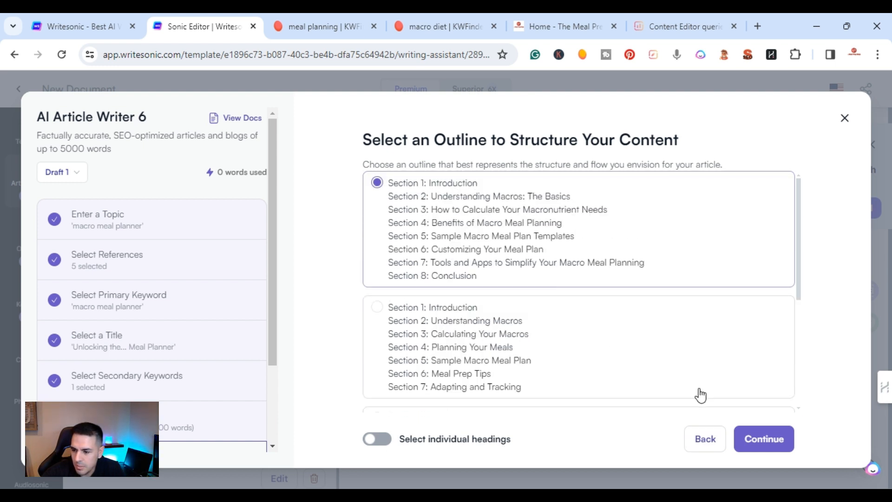
{"action": "left_click", "coordinate": [763, 438]}
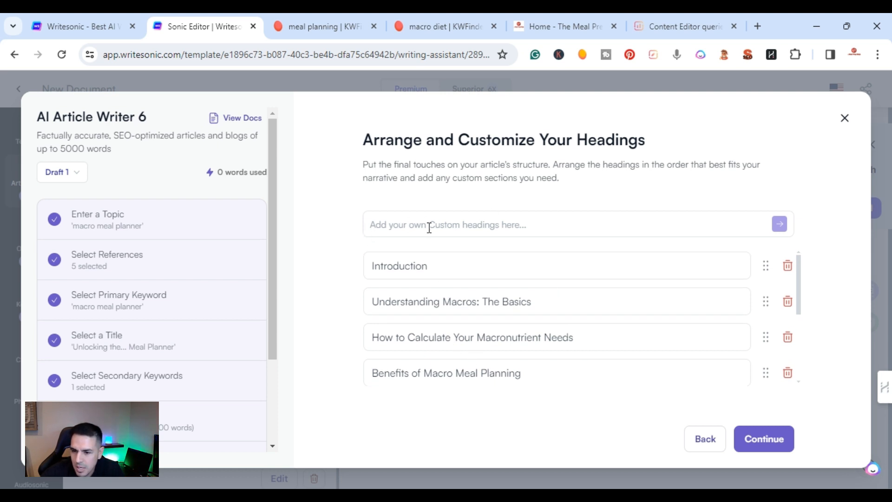
{"action": "mouse_move", "coordinate": [488, 272]}
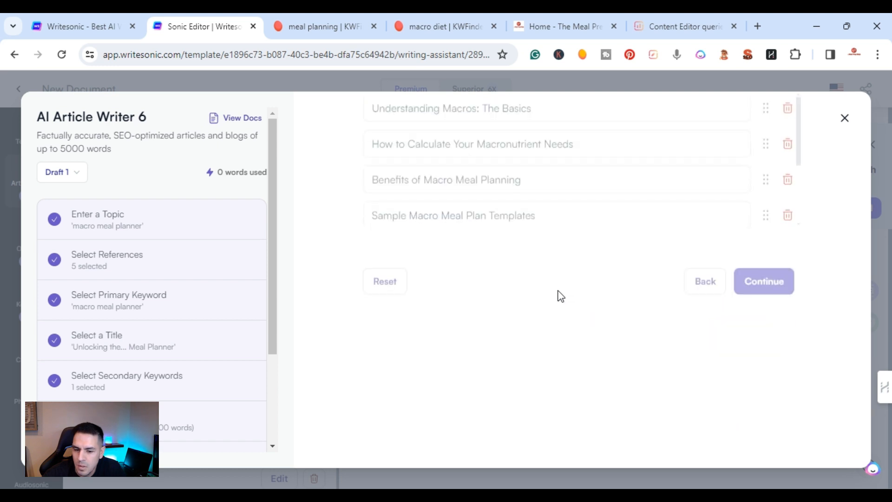
Keep the headings as arranged and generate the full article.
{"action": "left_click", "coordinate": [763, 280]}
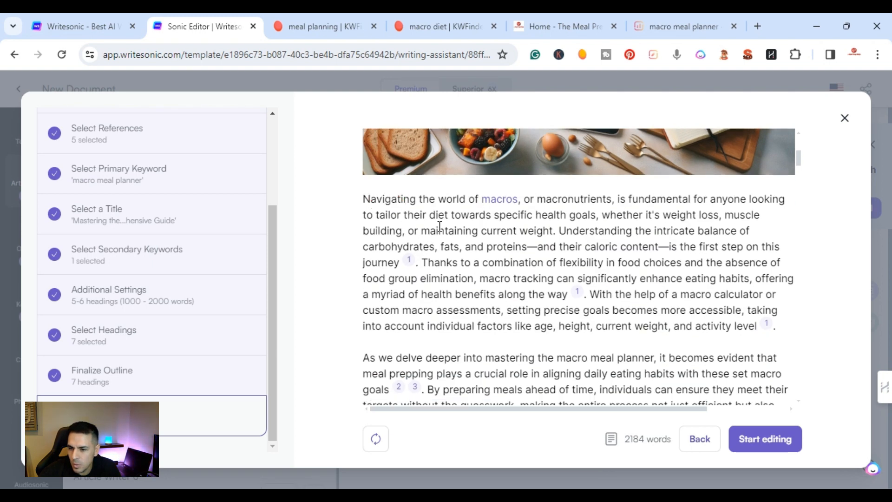
{"action": "mouse_move", "coordinate": [499, 199]}
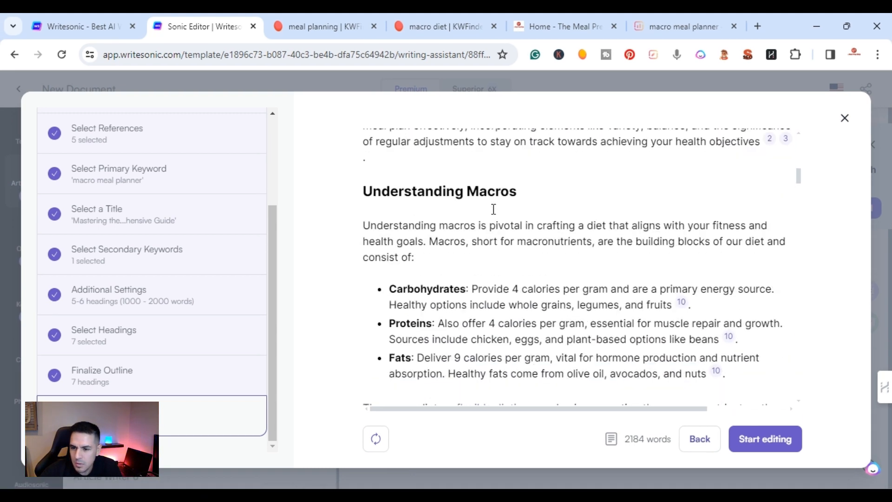
Scroll the 2184-word article preview down to FAQs and References, then start editing it.
{"action": "scroll", "scroll_direction": "down", "scroll_amount": 3}
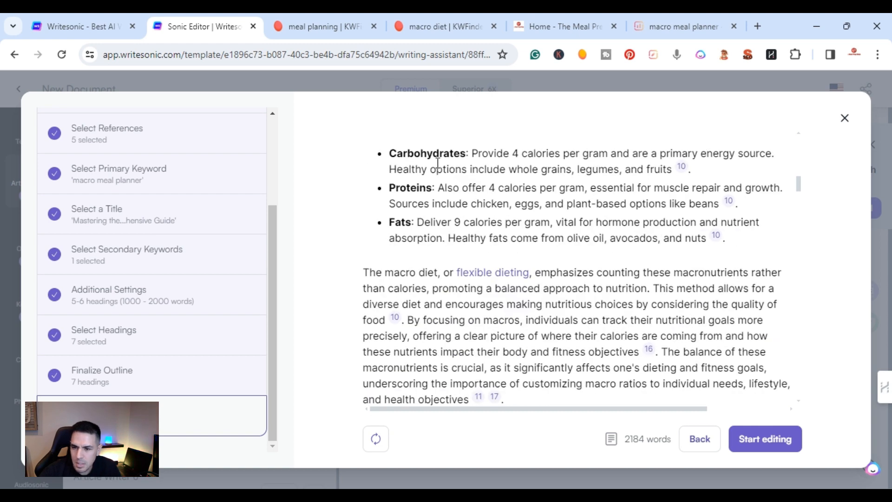
{"action": "scroll", "scroll_direction": "down", "scroll_amount": 3}
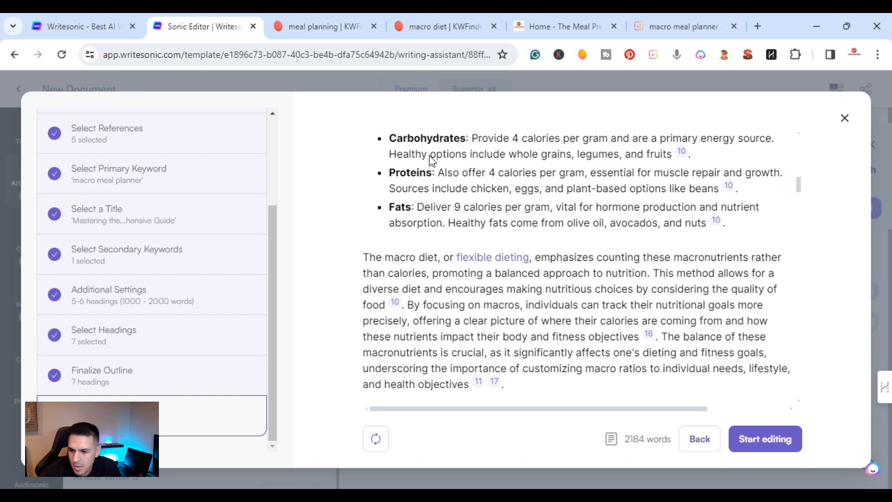
{"action": "scroll", "scroll_direction": "down", "scroll_amount": 3}
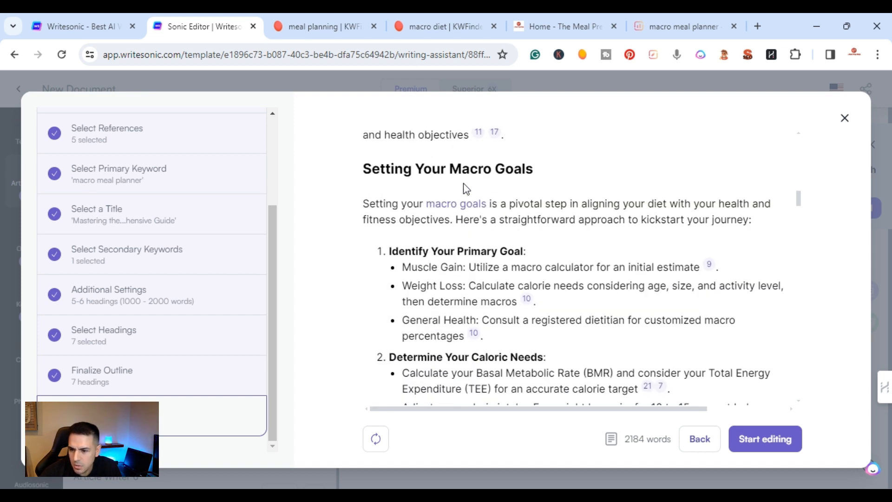
{"action": "scroll", "scroll_direction": "down", "scroll_amount": 3}
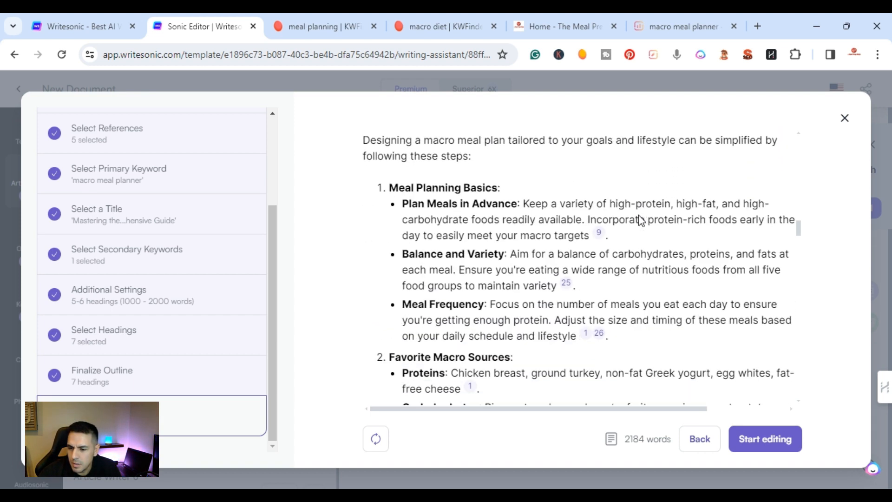
{"action": "scroll", "scroll_direction": "down", "scroll_amount": 3}
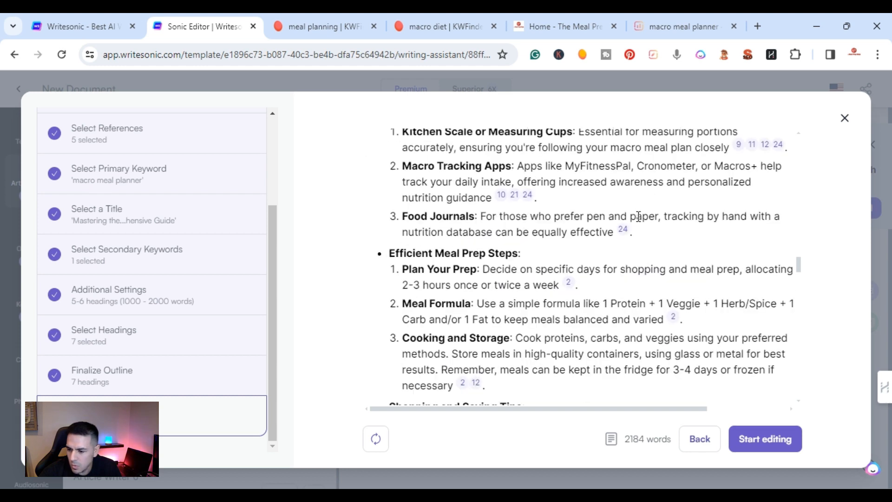
{"action": "scroll", "scroll_direction": "down", "scroll_amount": 3}
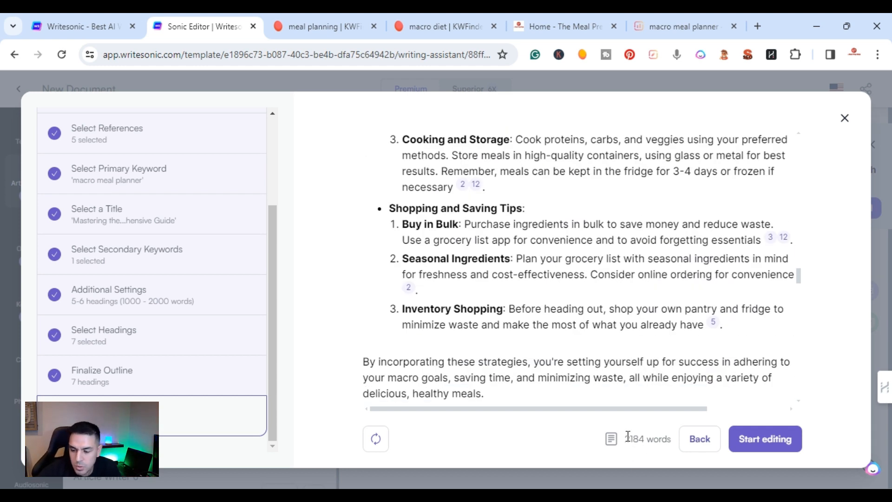
{"action": "scroll", "scroll_direction": "down", "scroll_amount": 3}
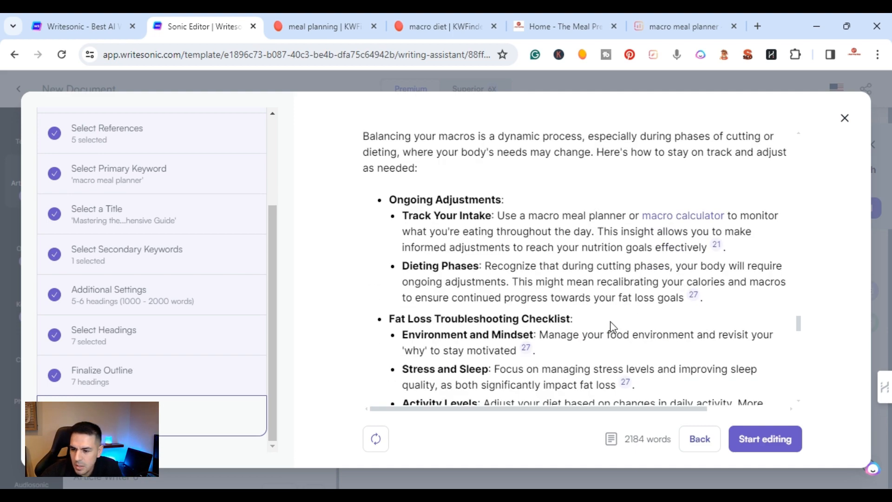
{"action": "scroll", "scroll_direction": "down", "scroll_amount": 3}
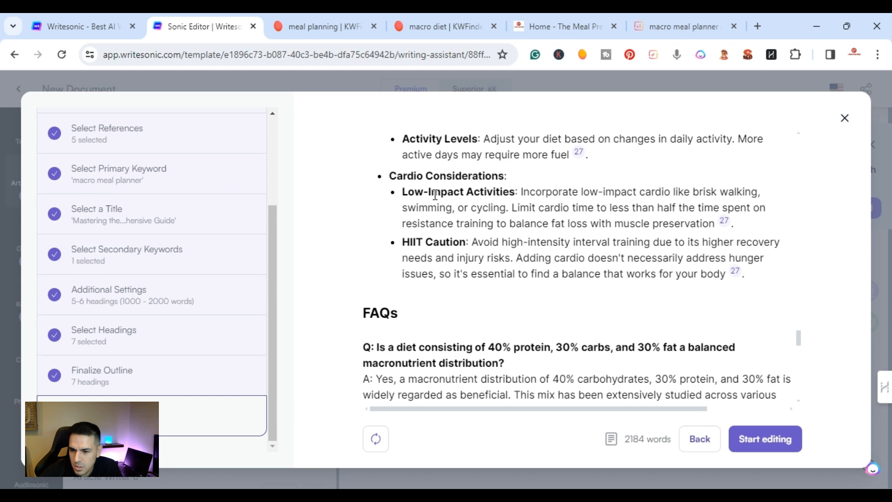
{"action": "scroll", "scroll_direction": "down", "scroll_amount": 3}
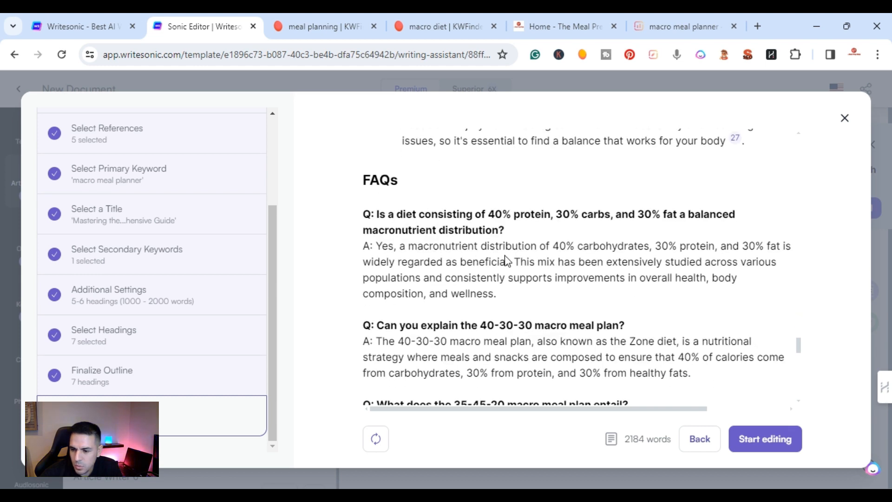
{"action": "scroll", "scroll_direction": "down", "scroll_amount": 3}
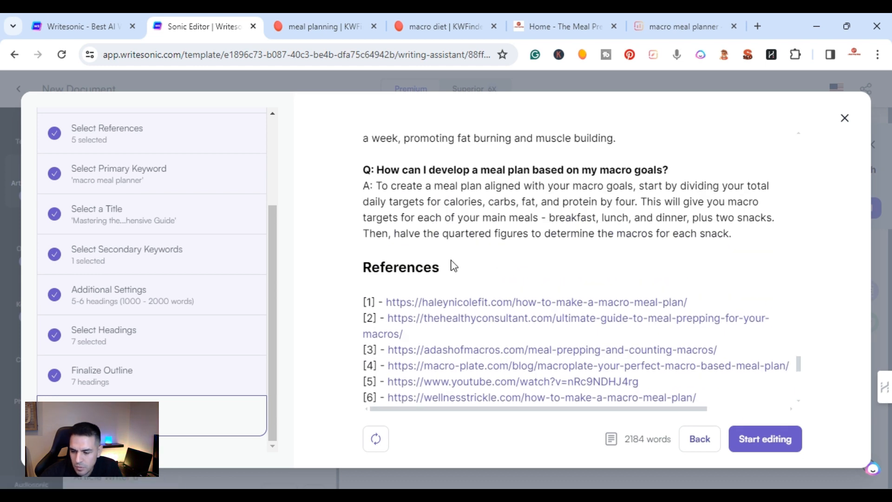
{"action": "mouse_move", "coordinate": [453, 312]}
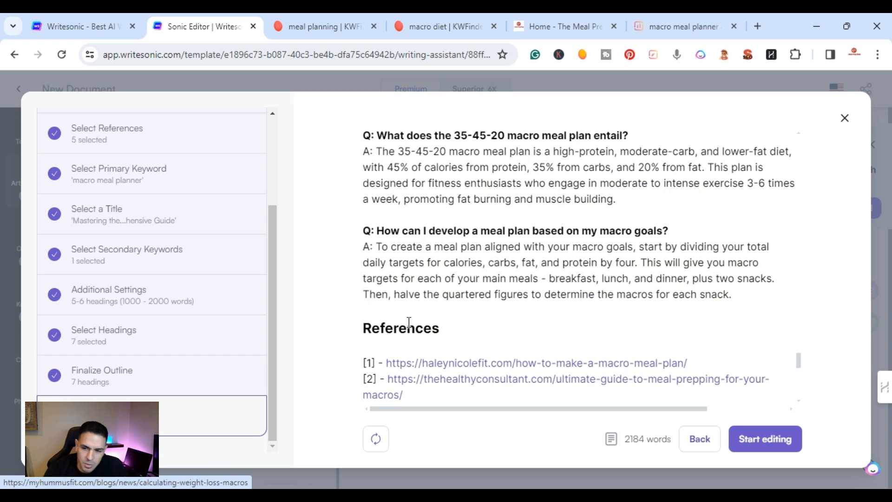
{"action": "scroll", "scroll_direction": "down", "scroll_amount": 3}
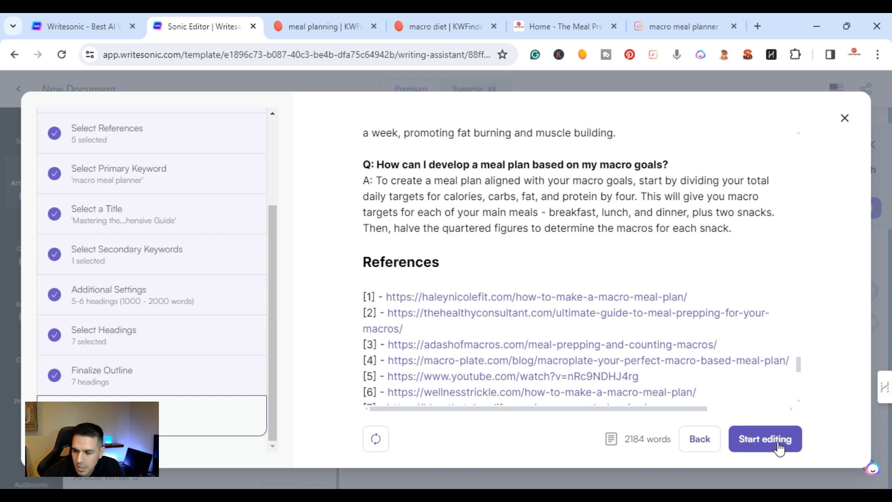
{"action": "left_click", "coordinate": [764, 438]}
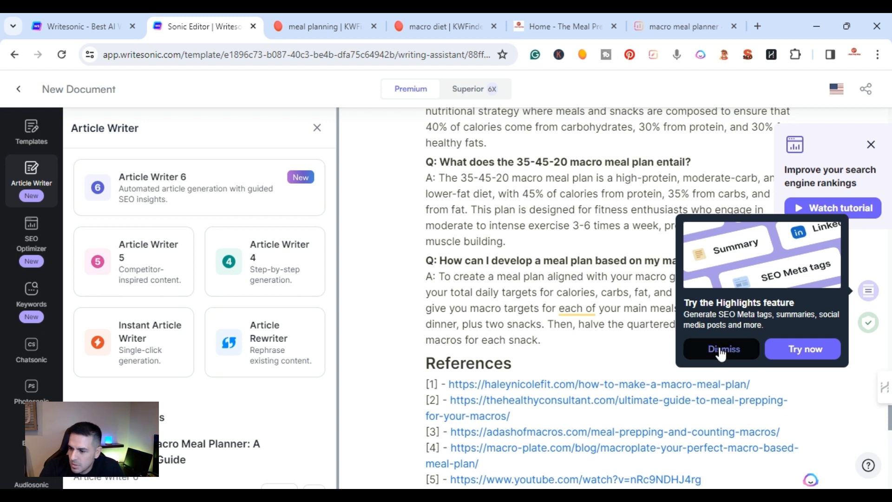
Dismiss the Highlights tip and bring up the Promotional content options for the article.
{"action": "left_click", "coordinate": [722, 348]}
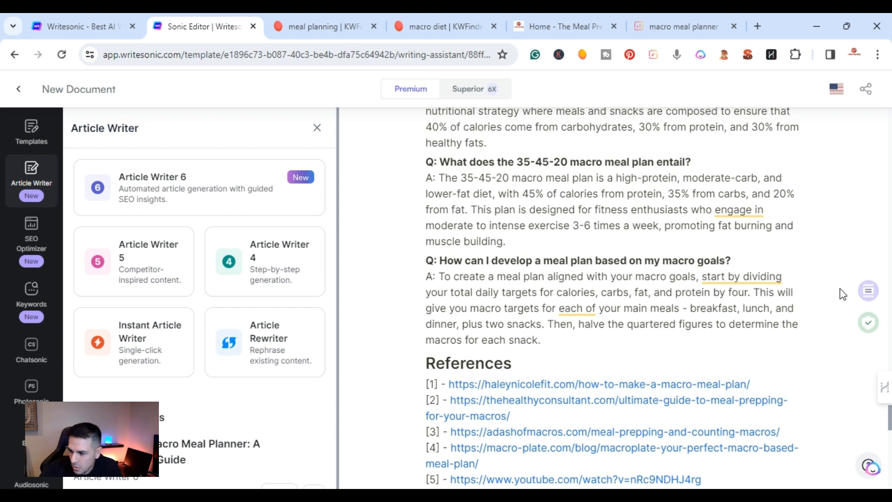
{"action": "left_click", "coordinate": [868, 291]}
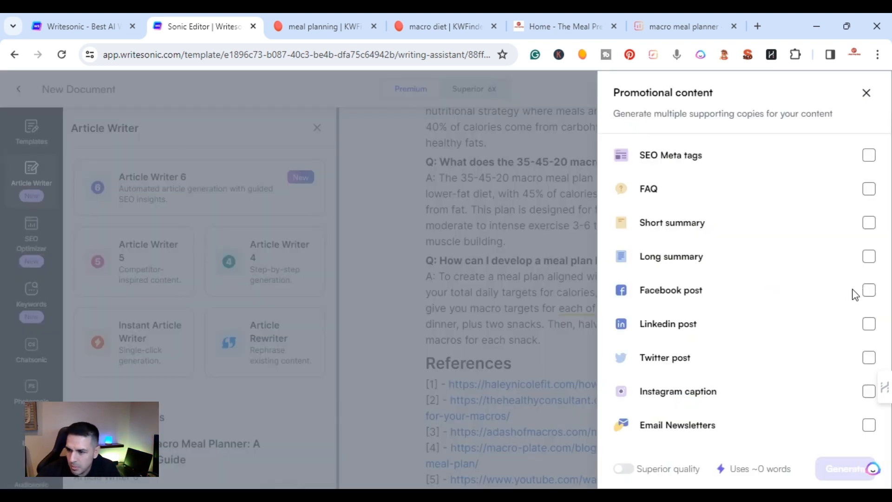
{"action": "mouse_move", "coordinate": [706, 104]}
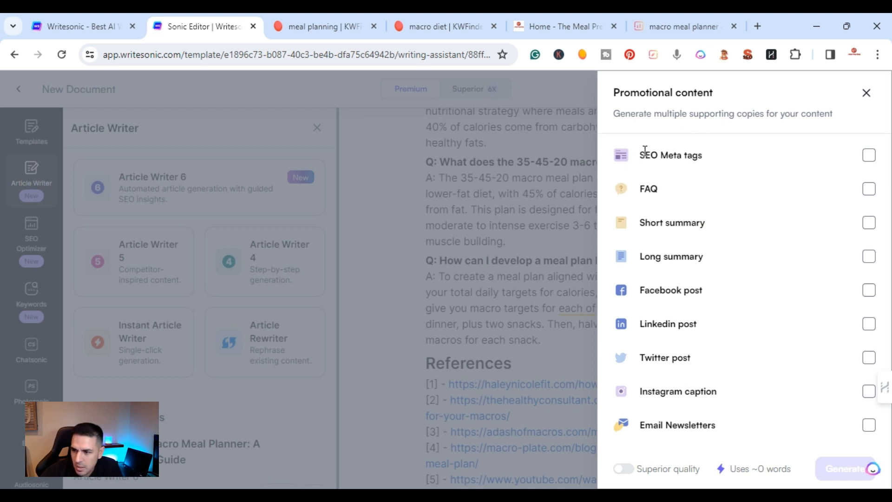
{"action": "mouse_move", "coordinate": [866, 329]}
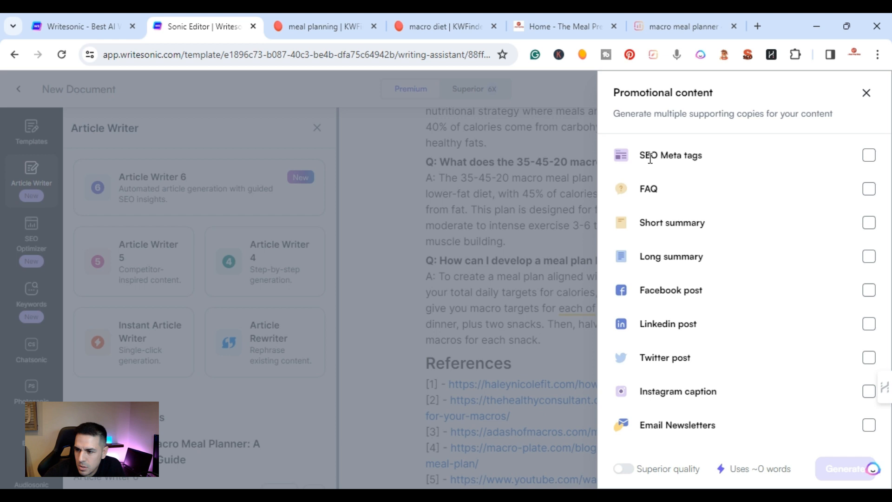
{"action": "mouse_move", "coordinate": [648, 188]}
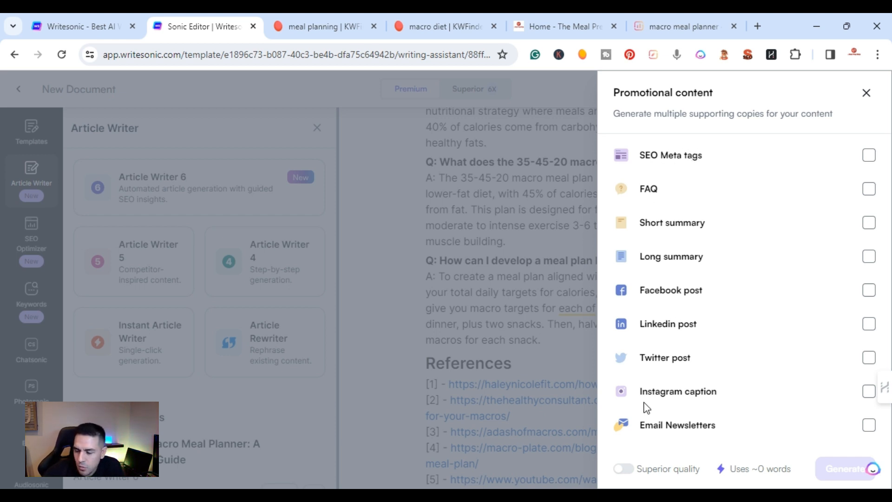
{"action": "mouse_move", "coordinate": [723, 367]}
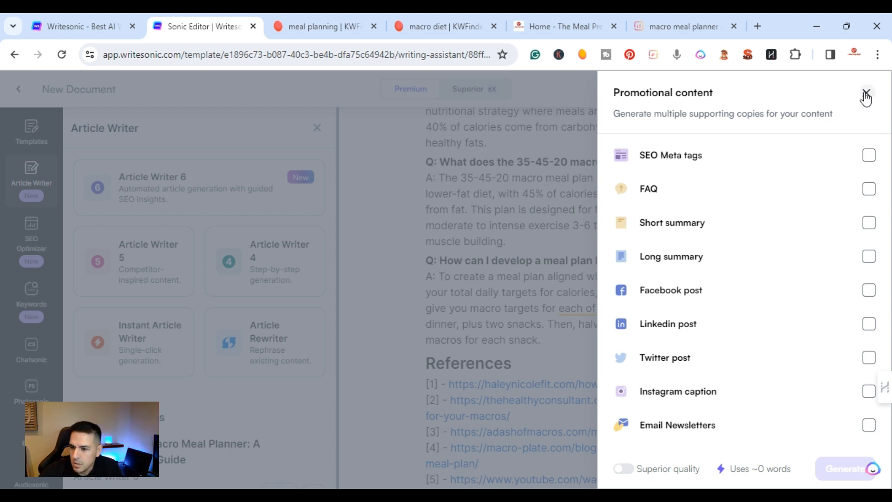
Close the Promotional content panel without generating any copies.
{"action": "left_click", "coordinate": [866, 93]}
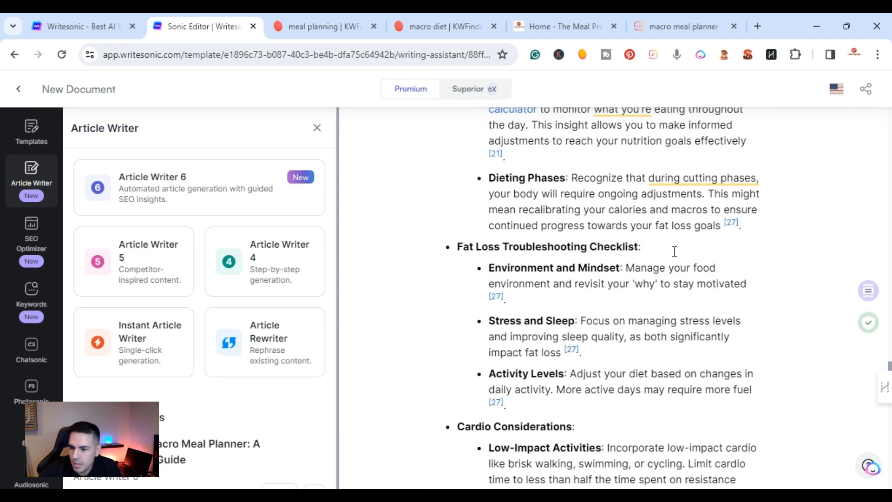
{"action": "scroll", "scroll_direction": "down", "scroll_amount": 3}
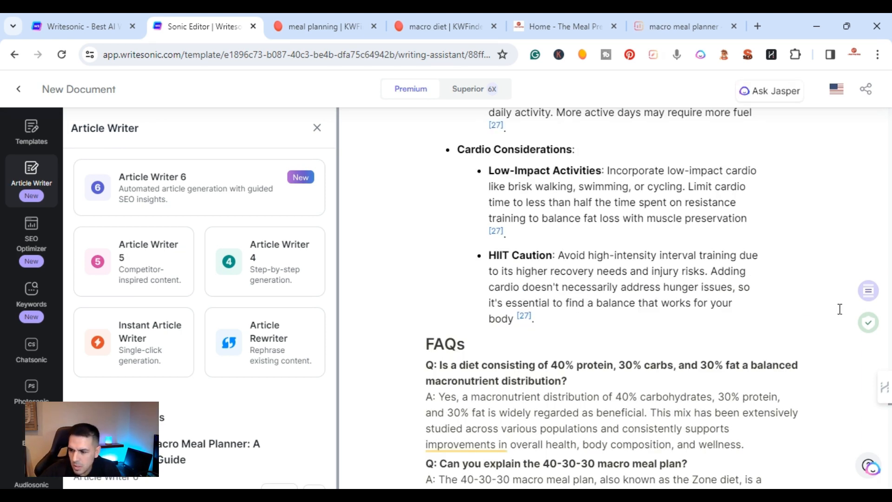
{"action": "mouse_move", "coordinate": [867, 323]}
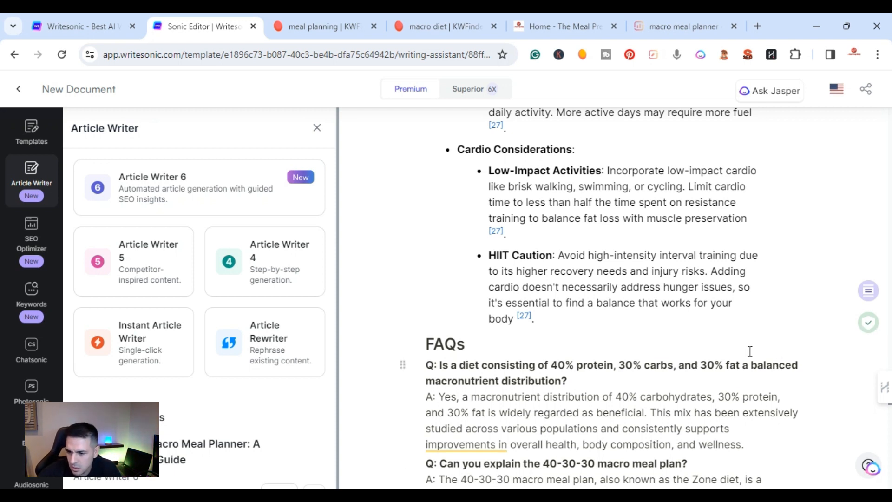
{"action": "mouse_move", "coordinate": [658, 235]}
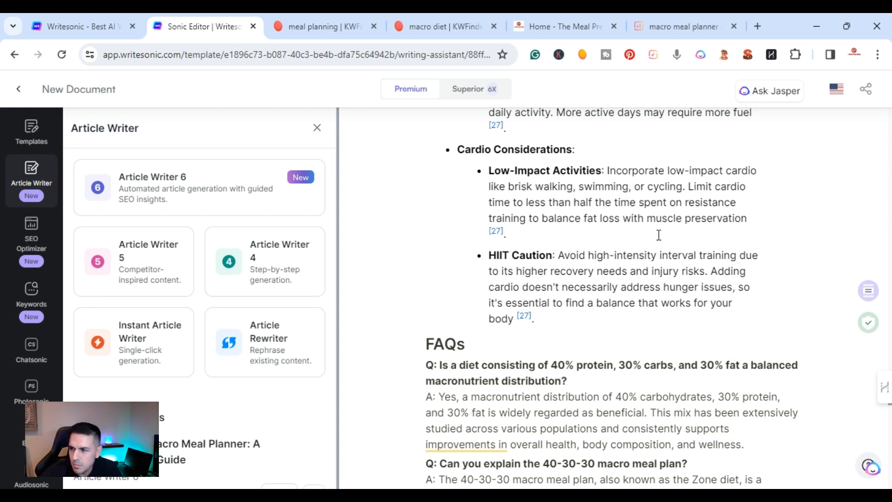
{"action": "mouse_move", "coordinate": [865, 90]}
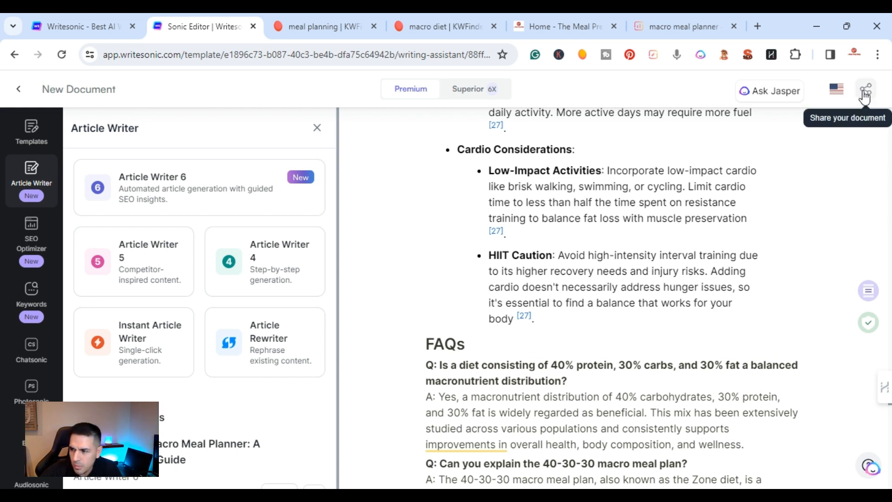
Review the public link, Word/PDF/HTML download and WordPress export options, then close them.
{"action": "left_click", "coordinate": [865, 89]}
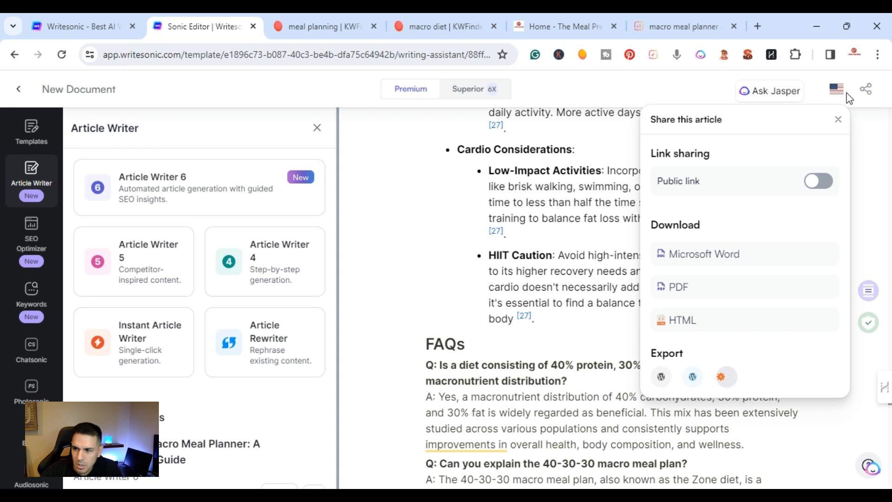
{"action": "mouse_move", "coordinate": [801, 181]}
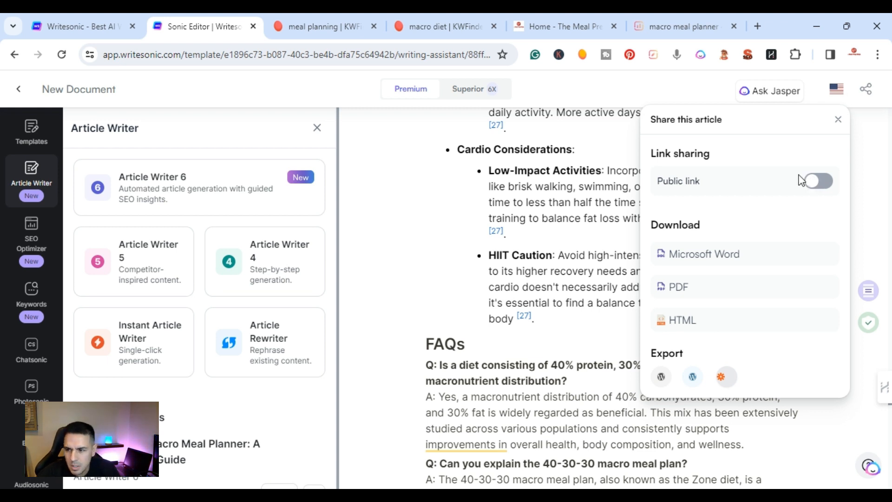
{"action": "mouse_move", "coordinate": [660, 188]}
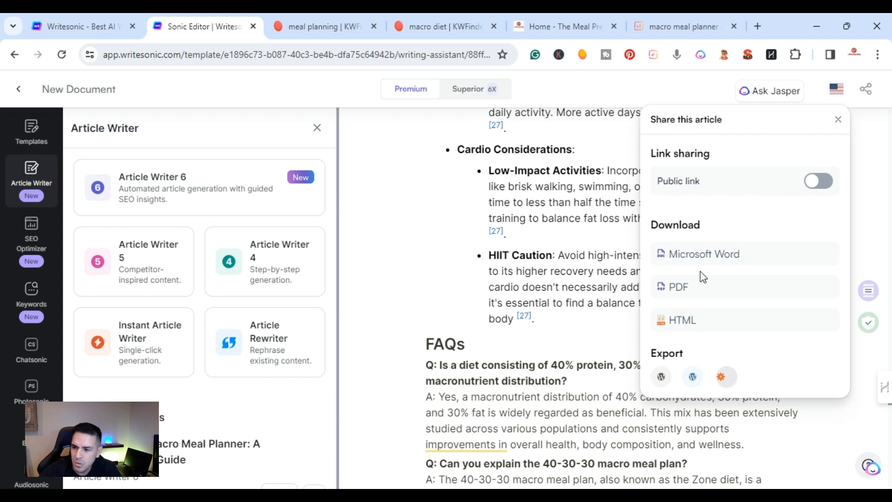
{"action": "mouse_move", "coordinate": [699, 275]}
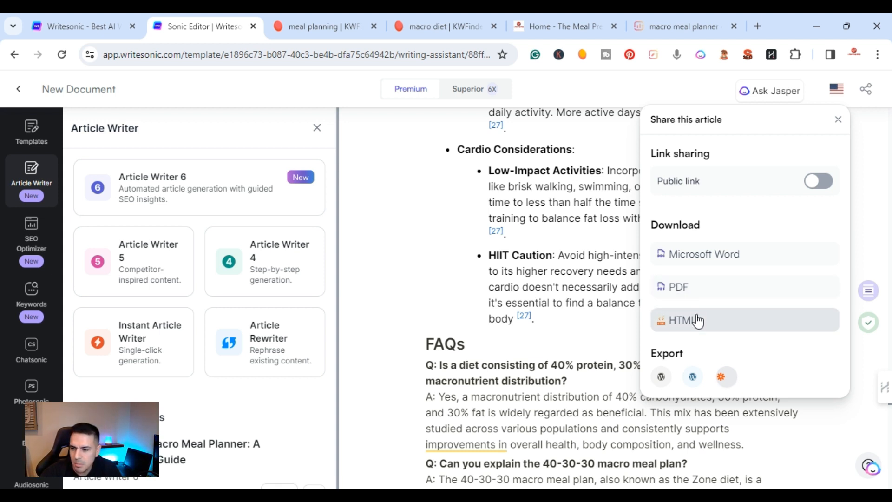
{"action": "mouse_move", "coordinate": [661, 376]}
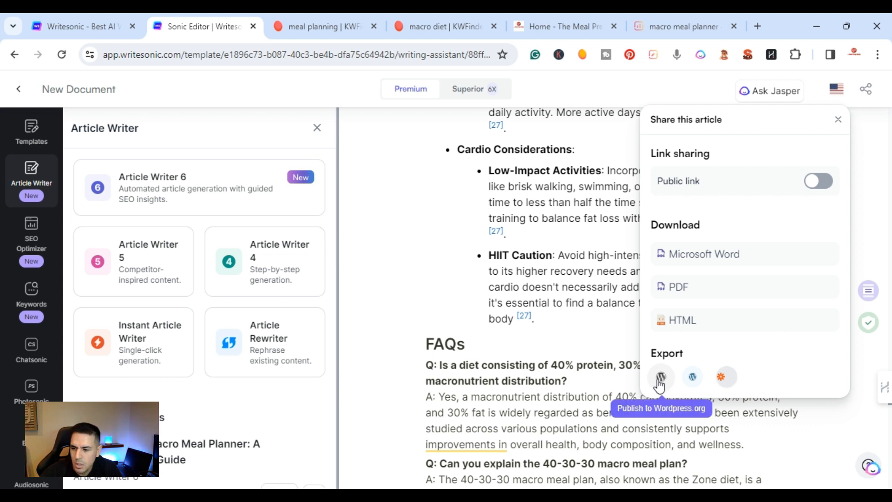
{"action": "mouse_move", "coordinate": [692, 377]}
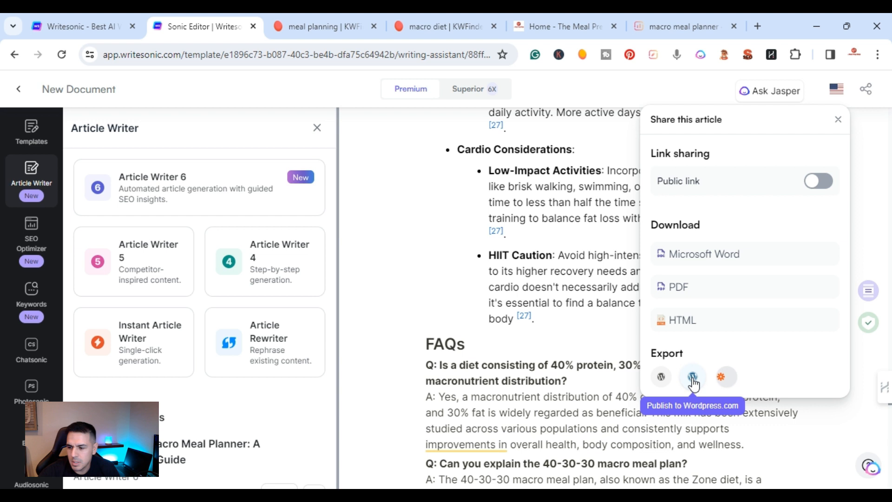
{"action": "left_click", "coordinate": [837, 120]}
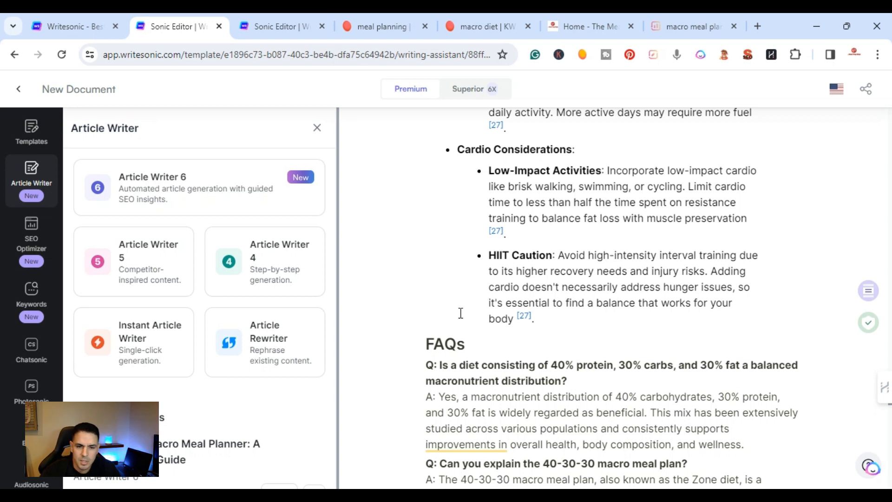
{"action": "mouse_move", "coordinate": [367, 313]}
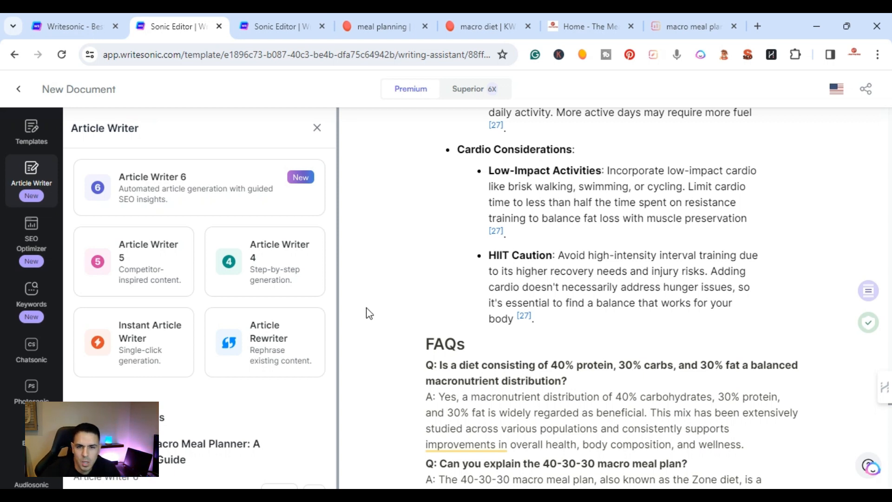
Start the SEO analysis for 'macro meal planner' as Blog/Article targeting the United States.
{"action": "left_click", "coordinate": [31, 233]}
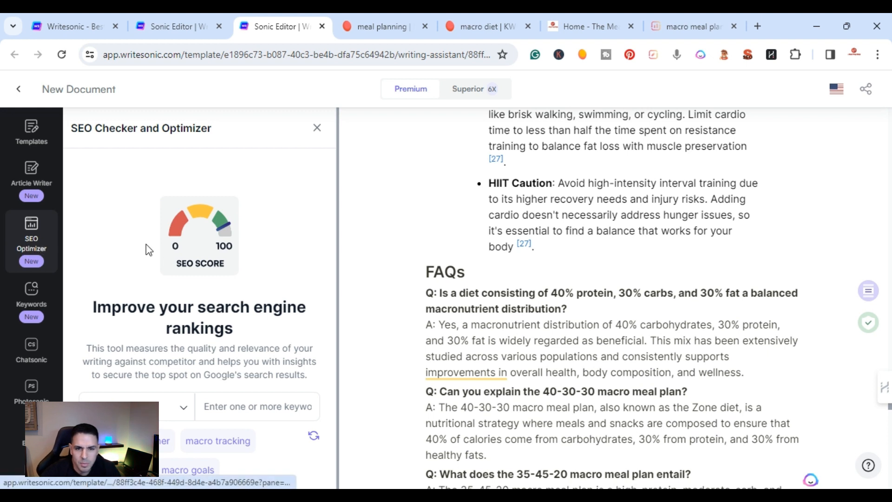
{"action": "mouse_move", "coordinate": [98, 159]}
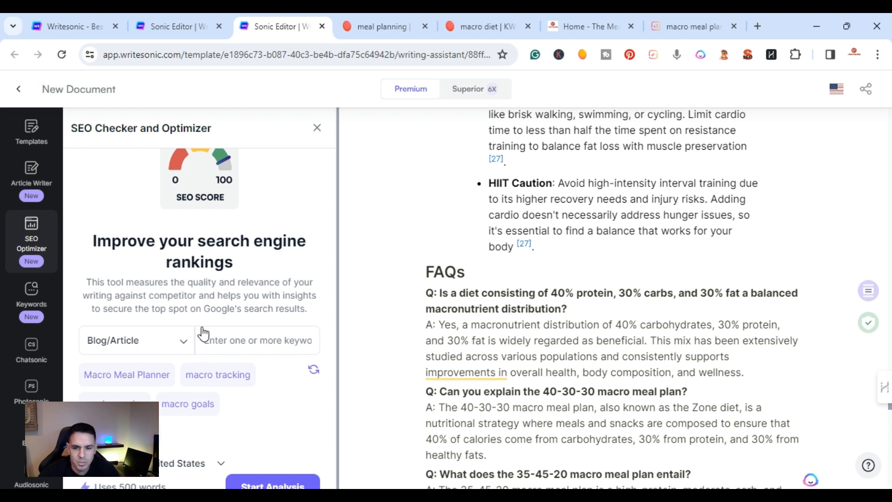
{"action": "mouse_move", "coordinate": [184, 306]}
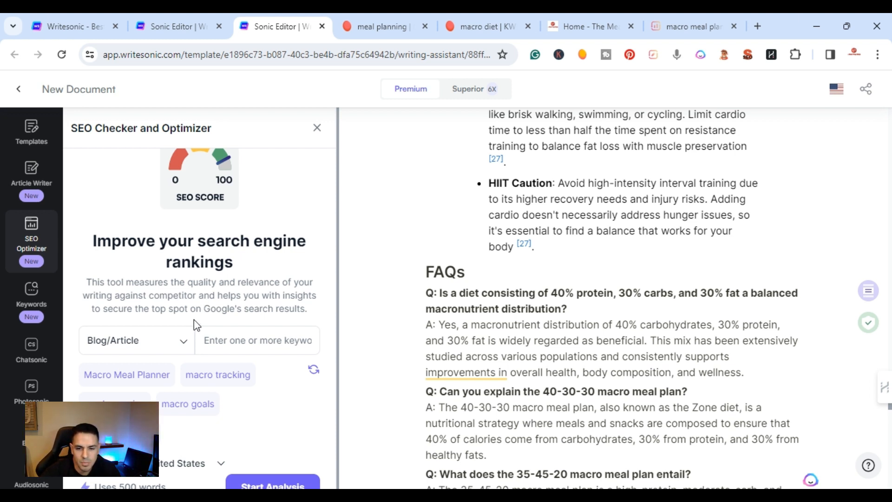
{"action": "scroll", "scroll_direction": "down", "scroll_amount": 3}
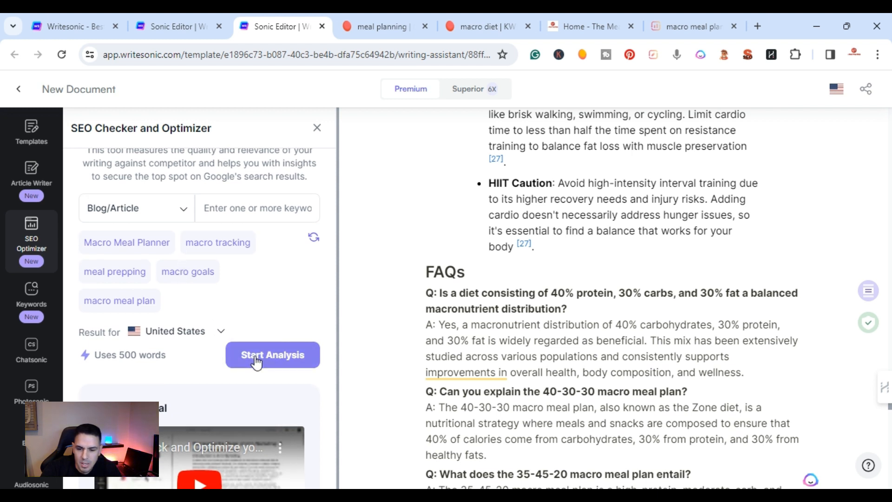
{"action": "left_click", "coordinate": [272, 354]}
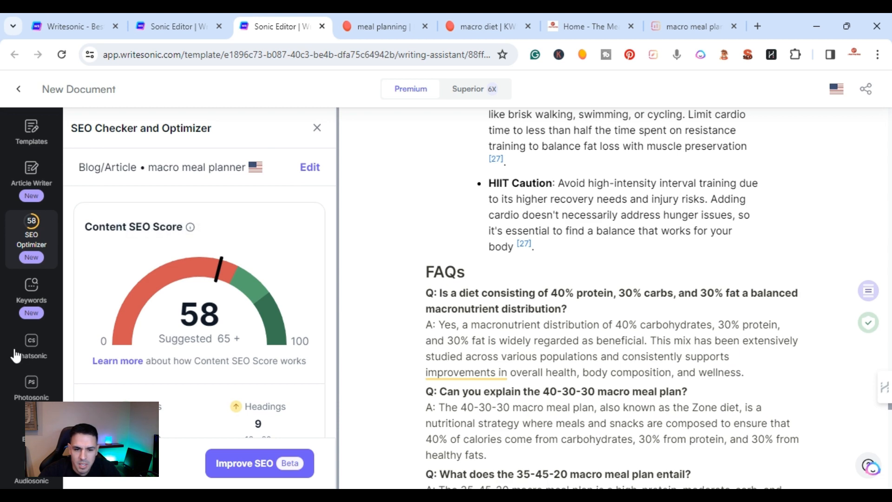
Review the 58 score, competitor and long-tail keyword gaps, then choose Improve SEO.
{"action": "scroll", "scroll_direction": "down", "scroll_amount": 3}
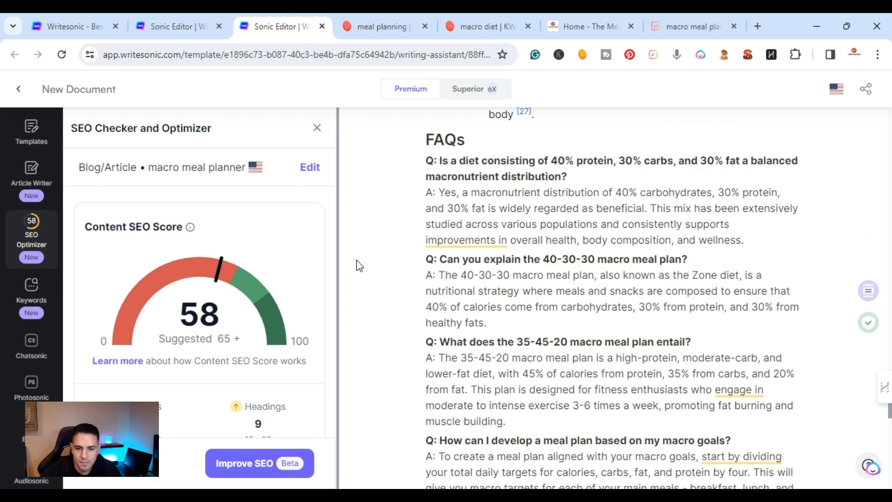
{"action": "scroll", "scroll_direction": "down", "scroll_amount": 3}
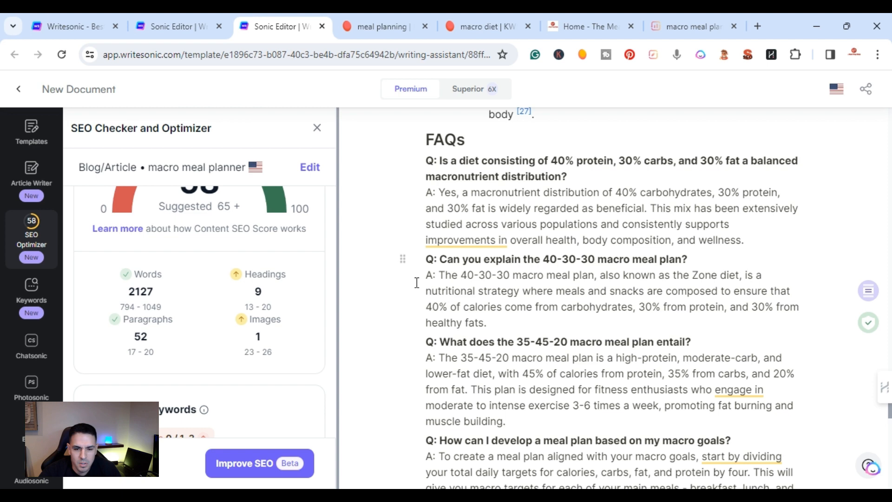
{"action": "mouse_move", "coordinate": [395, 332]}
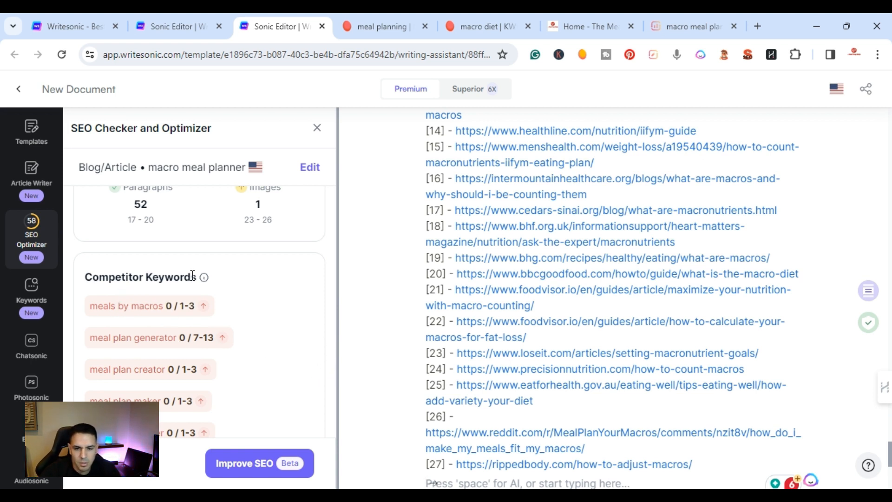
{"action": "scroll", "scroll_direction": "down", "scroll_amount": 3}
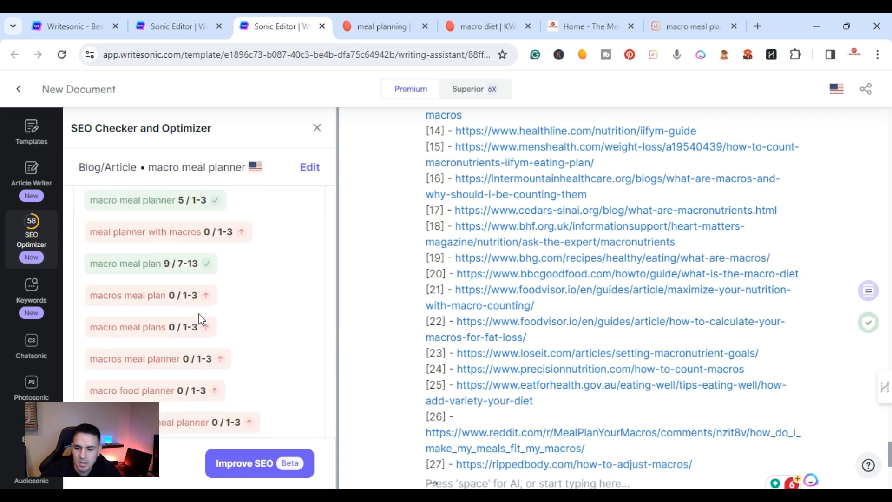
{"action": "scroll", "scroll_direction": "down", "scroll_amount": 3}
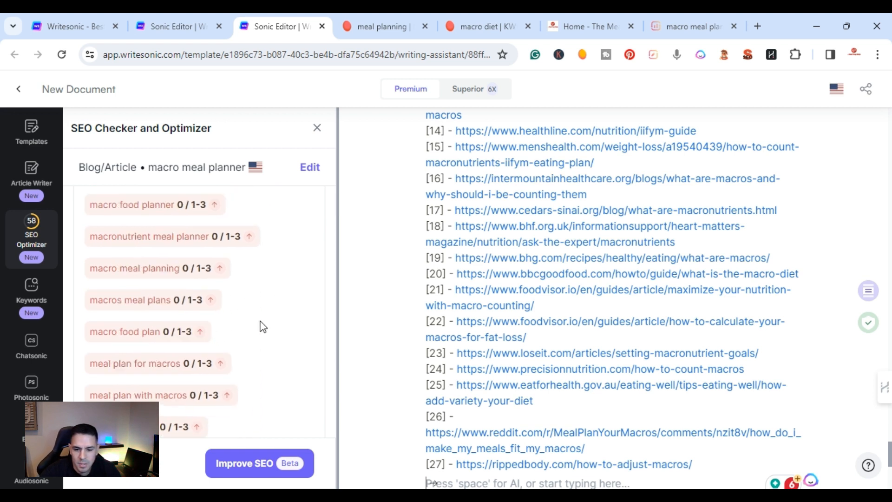
{"action": "scroll", "scroll_direction": "down", "scroll_amount": 3}
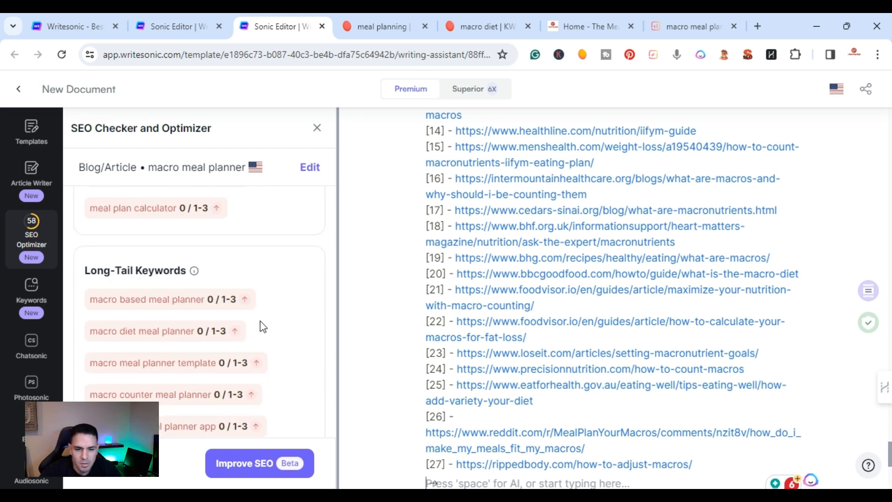
{"action": "scroll", "scroll_direction": "down", "scroll_amount": 3}
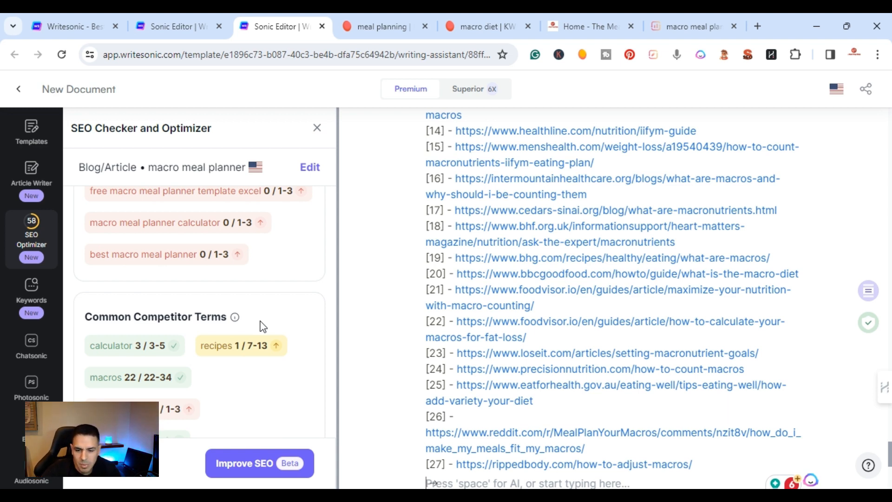
{"action": "scroll", "scroll_direction": "down", "scroll_amount": 3}
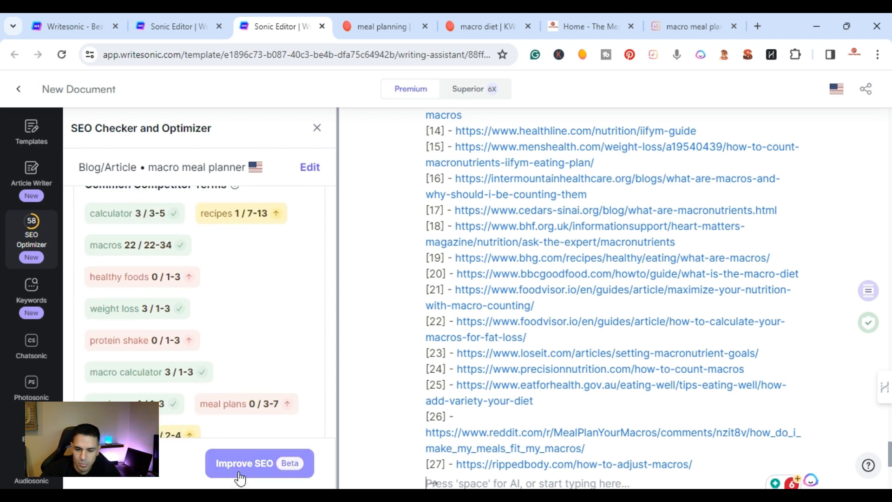
{"action": "left_click", "coordinate": [259, 462]}
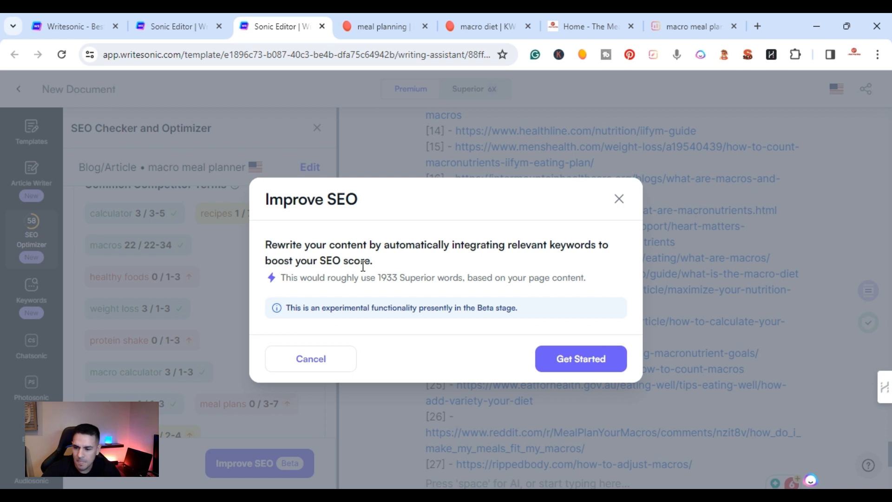
{"action": "mouse_move", "coordinate": [310, 237]}
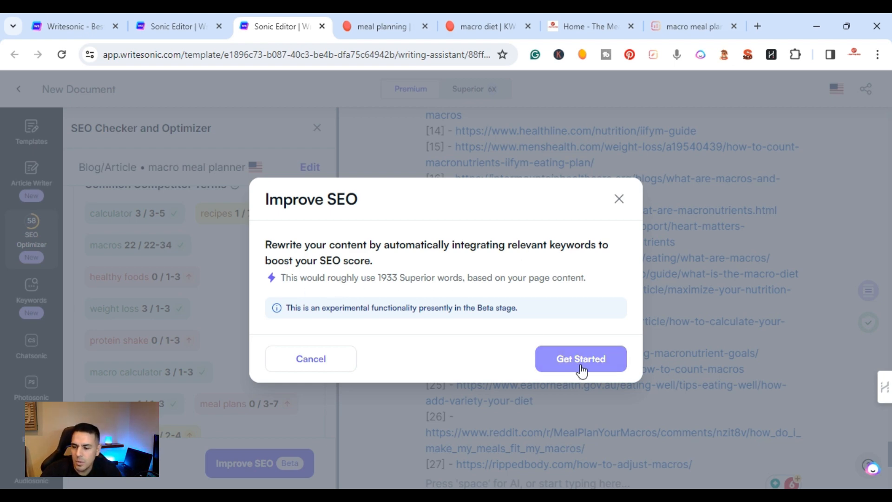
Generate the SEO rewrite and replace the article with it, raising the score to 67.
{"action": "left_click", "coordinate": [580, 359]}
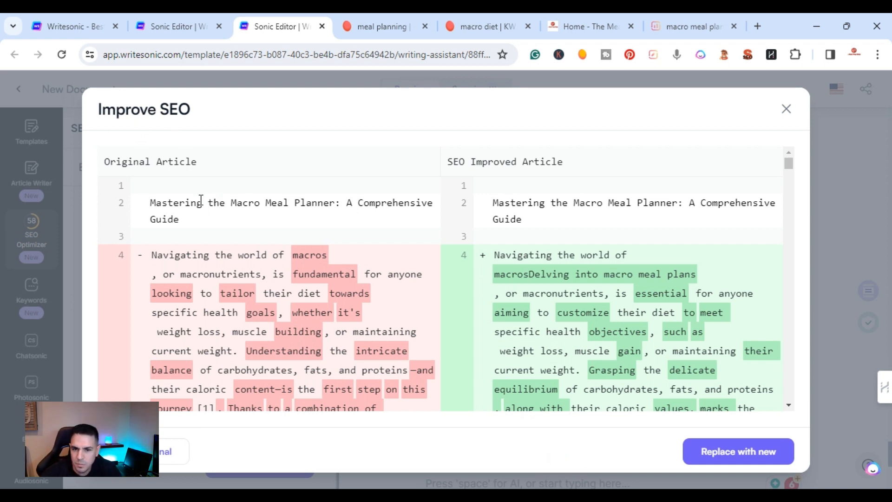
{"action": "mouse_move", "coordinate": [453, 161]}
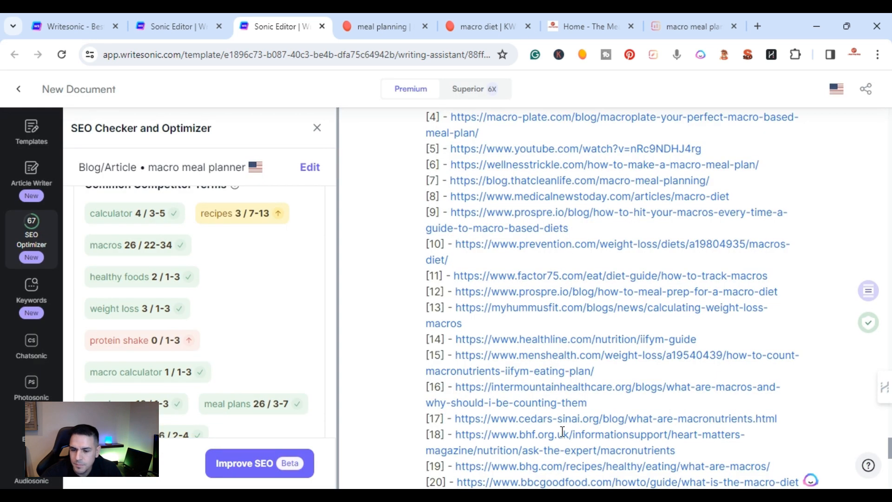
{"action": "left_click", "coordinate": [259, 462]}
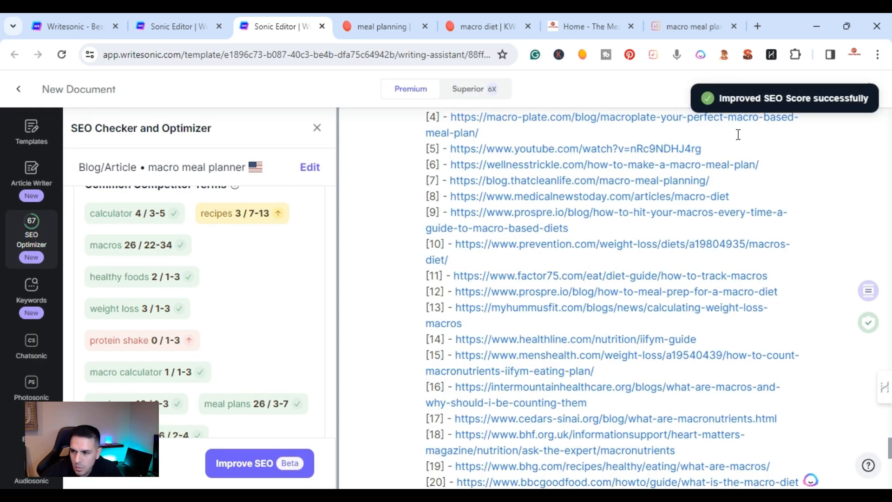
Scroll through the updated SEO Checker results showing the 67 score.
{"action": "scroll", "scroll_direction": "down", "scroll_amount": 3}
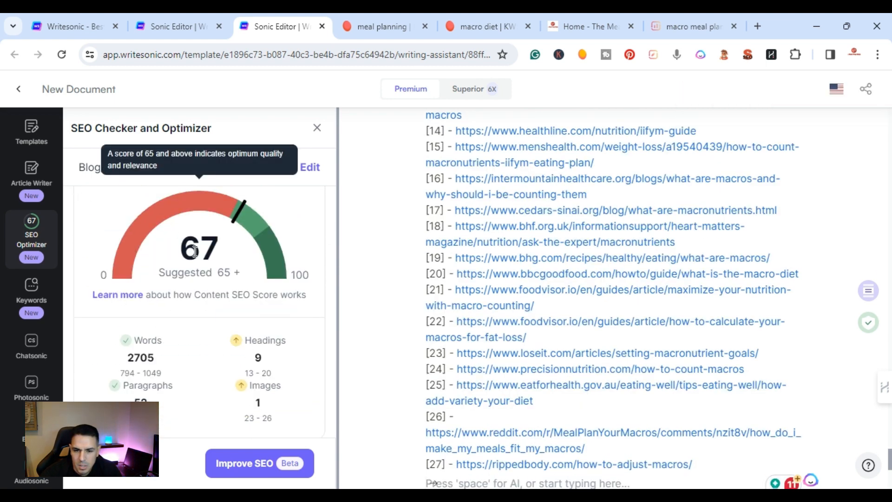
{"action": "scroll", "scroll_direction": "down", "scroll_amount": 3}
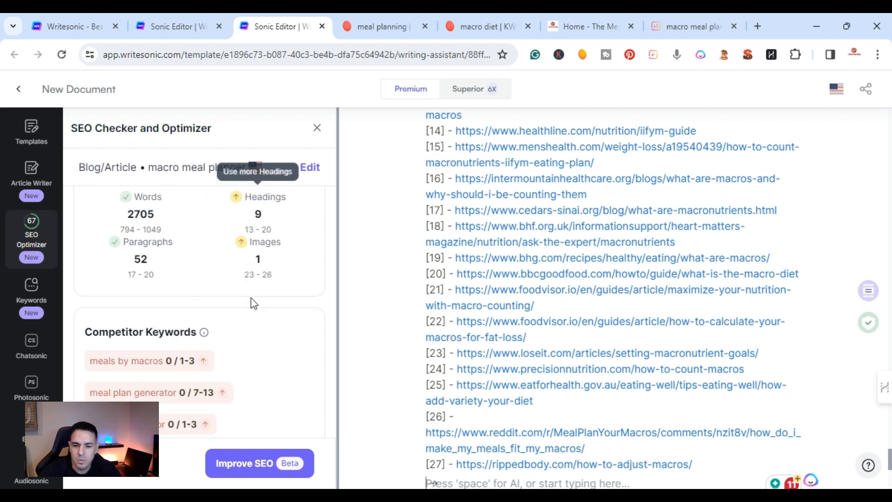
{"action": "scroll", "scroll_direction": "down", "scroll_amount": 3}
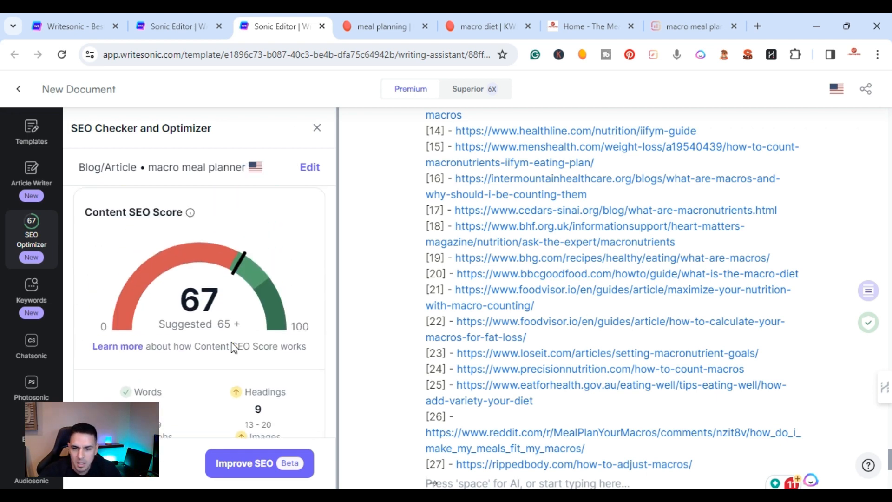
{"action": "scroll", "scroll_direction": "down", "scroll_amount": 3}
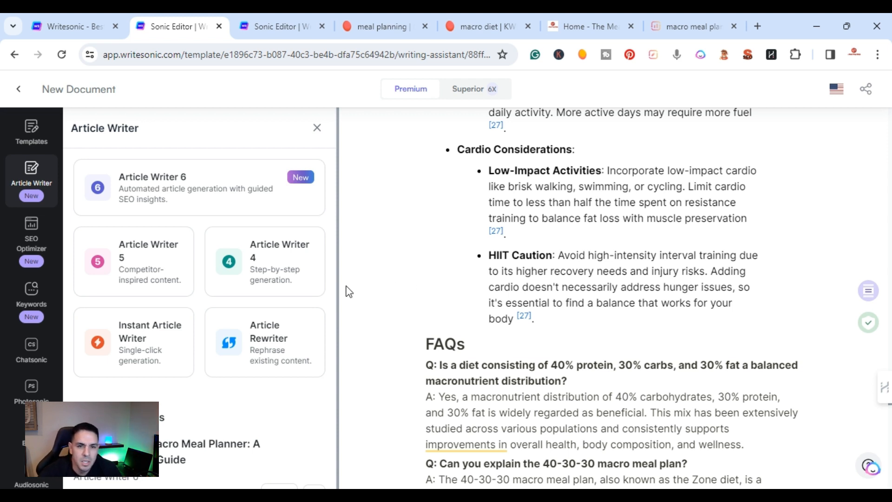
{"action": "mouse_move", "coordinate": [256, 158]}
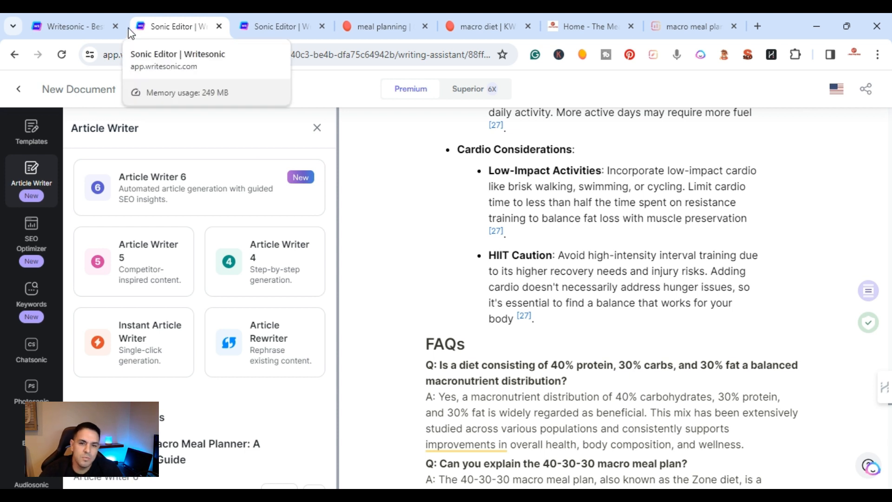
{"action": "mouse_move", "coordinate": [100, 113]}
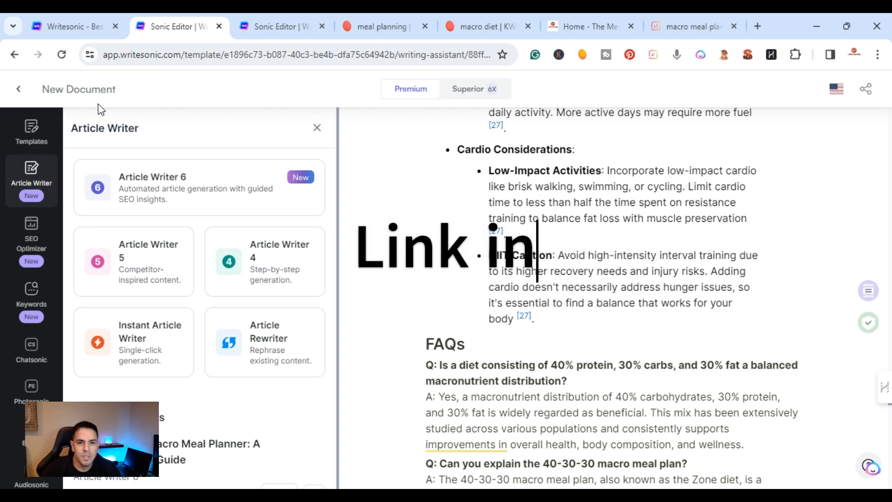
Switch to the first browser tab showing the Writesonic homepage.
{"action": "left_click", "coordinate": [68, 26]}
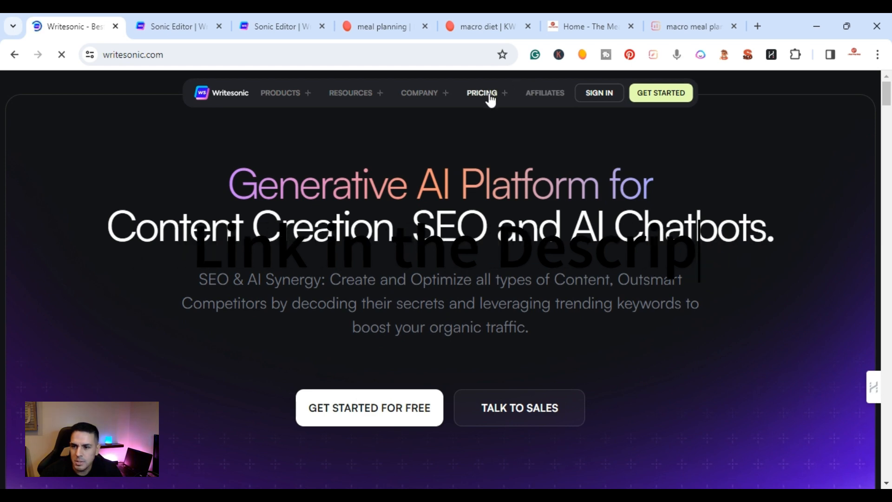
Open Pricing and scroll to the Free, Chatsonic Pro, Individual, Teams and Enterprise plan cards.
{"action": "left_click", "coordinate": [481, 93]}
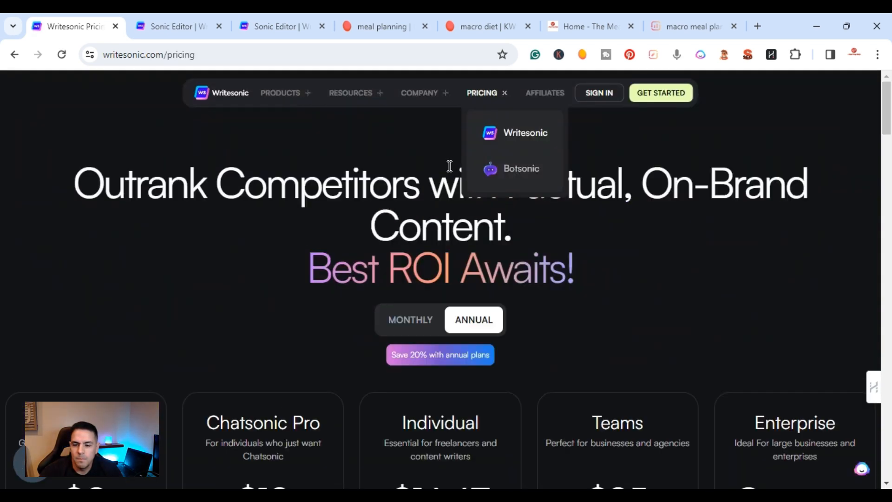
{"action": "scroll", "scroll_direction": "down", "scroll_amount": 3}
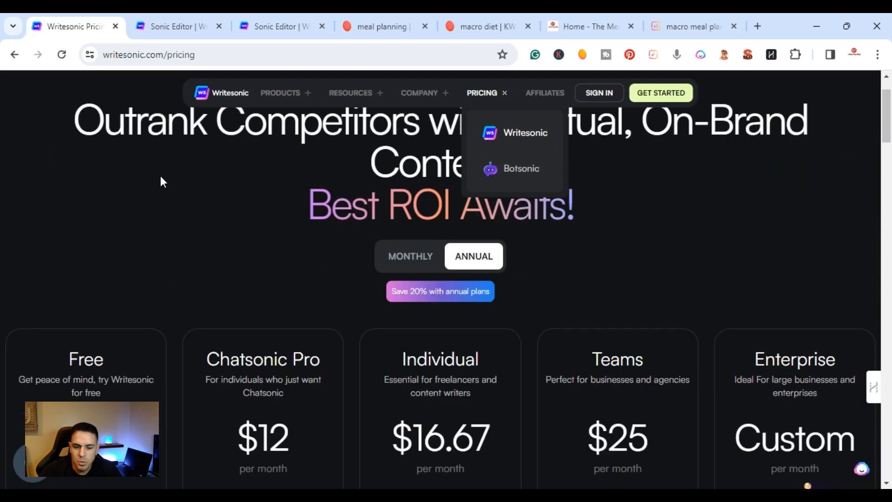
{"action": "scroll", "scroll_direction": "down", "scroll_amount": 3}
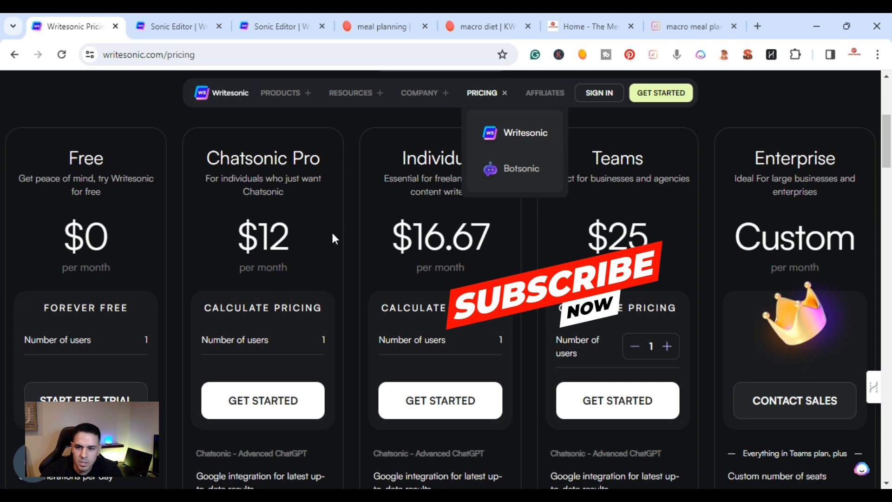
{"action": "mouse_move", "coordinate": [445, 262]}
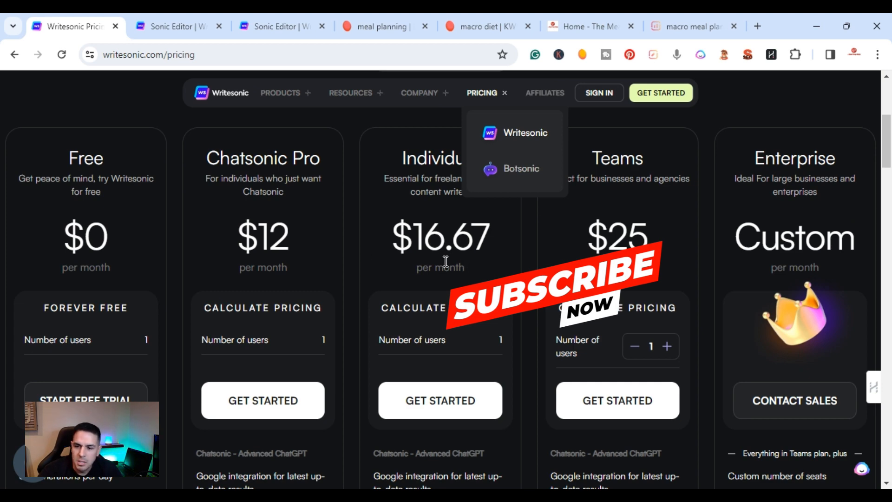